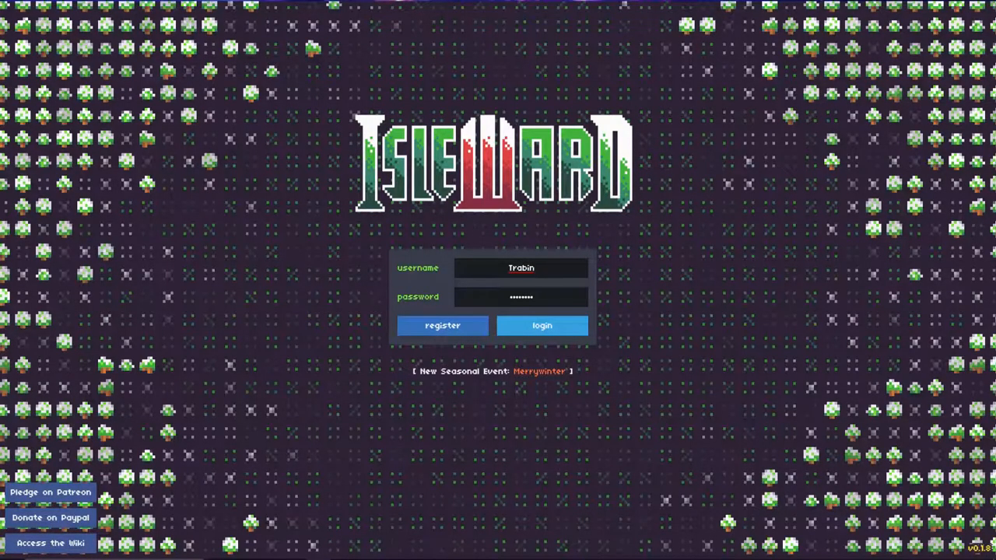
Log in, preview Trabin (level 20 warrior) and Sonlight (level 18 cleric), then start a new character.
click(542, 325)
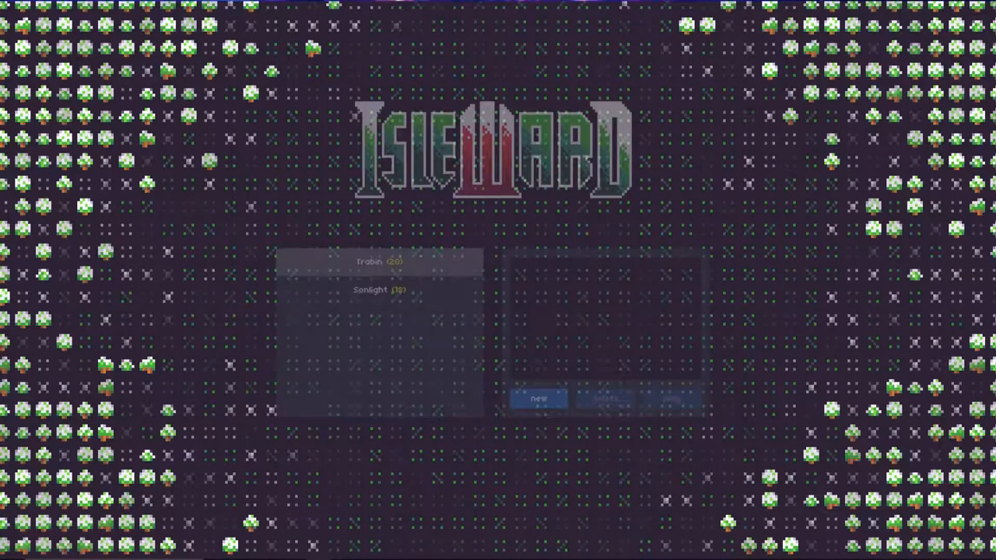
click(380, 261)
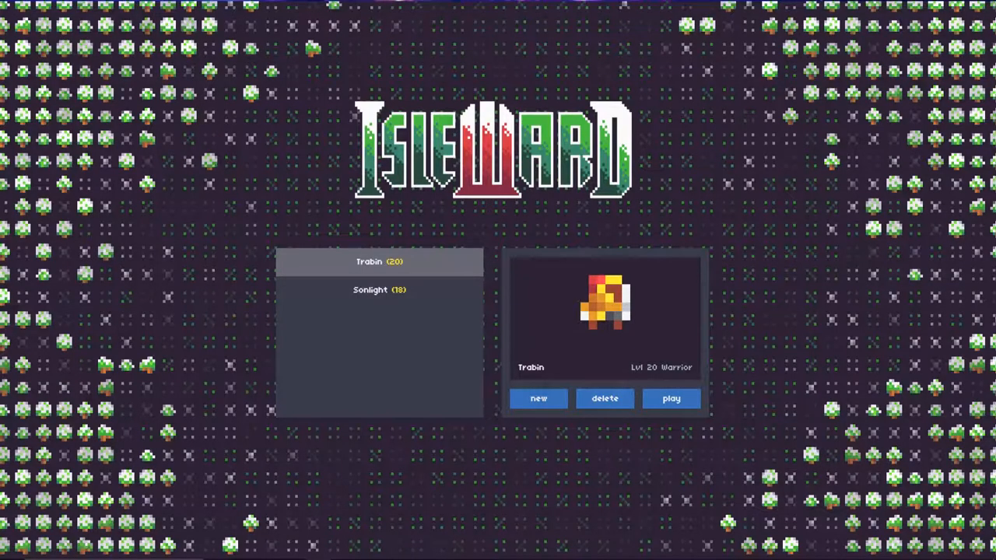
click(380, 289)
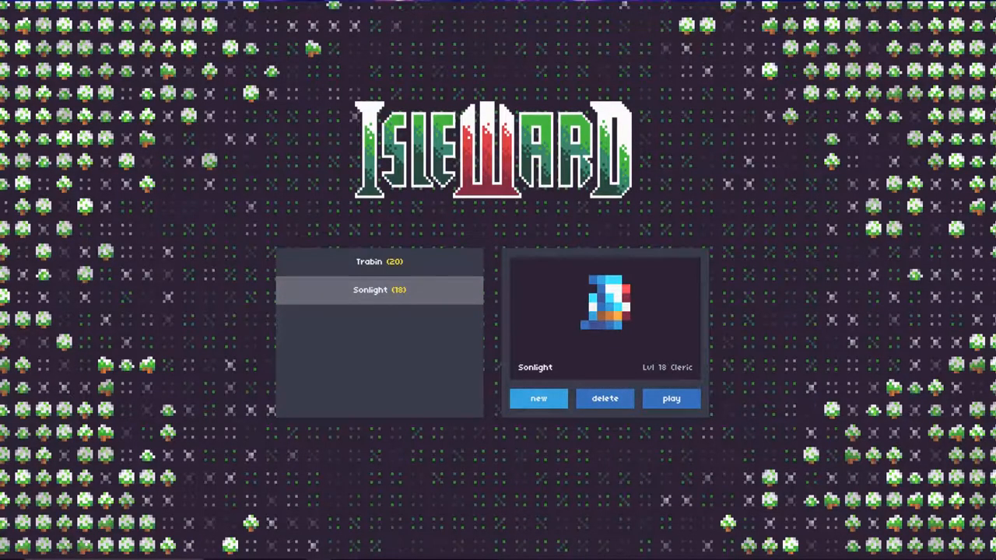
click(538, 398)
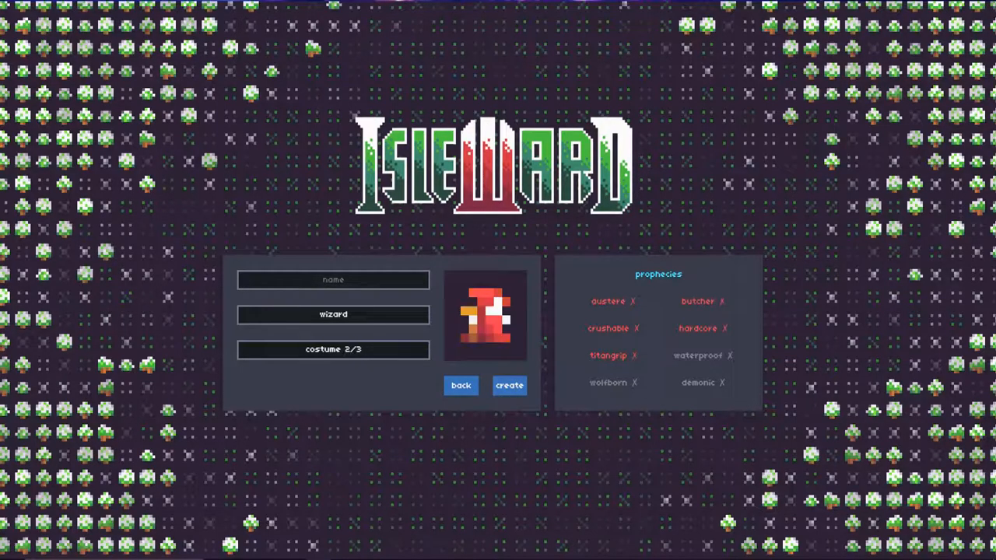
Switch the wizard to costume 1/3 and enter the name 'Aiel Donvier'.
click(333, 349)
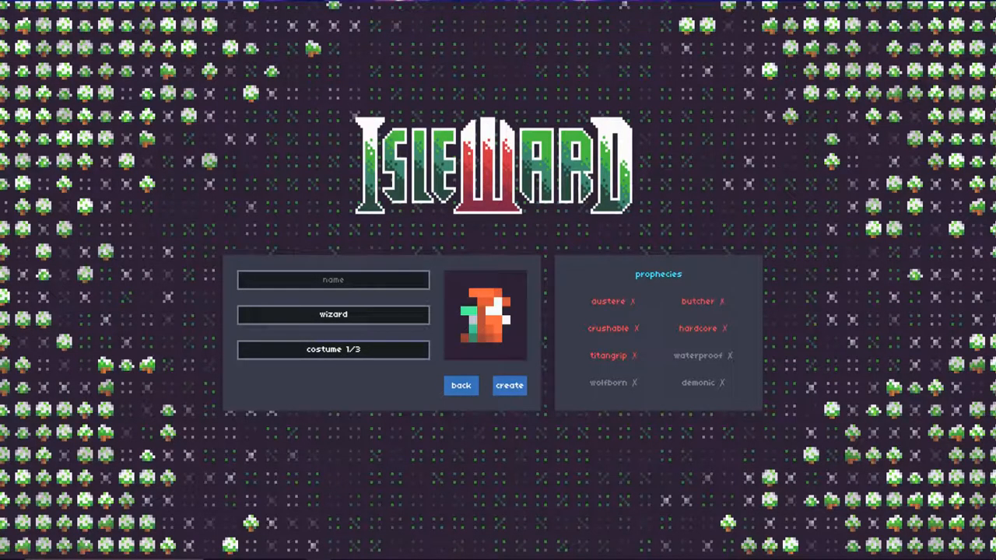
text(A)
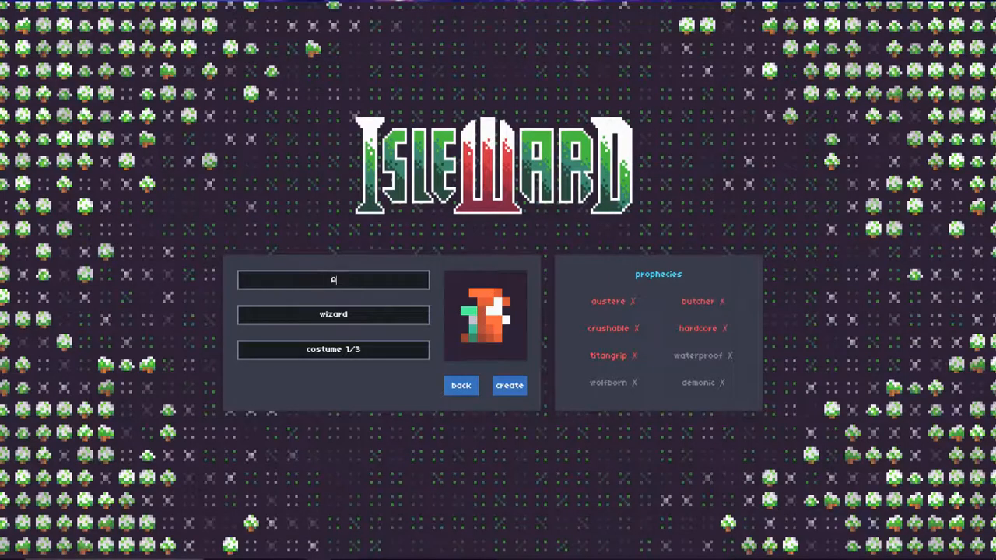
text(iel D)
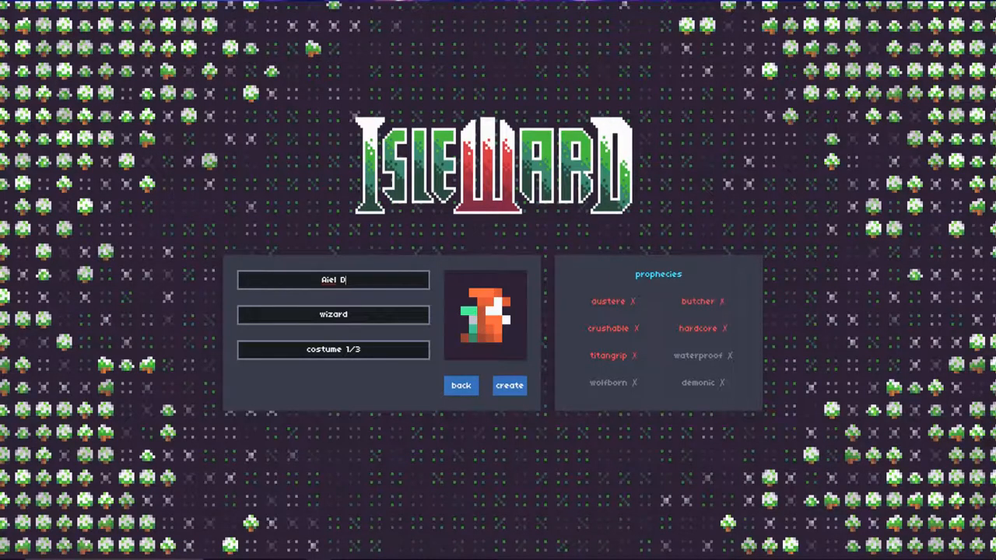
text(on)
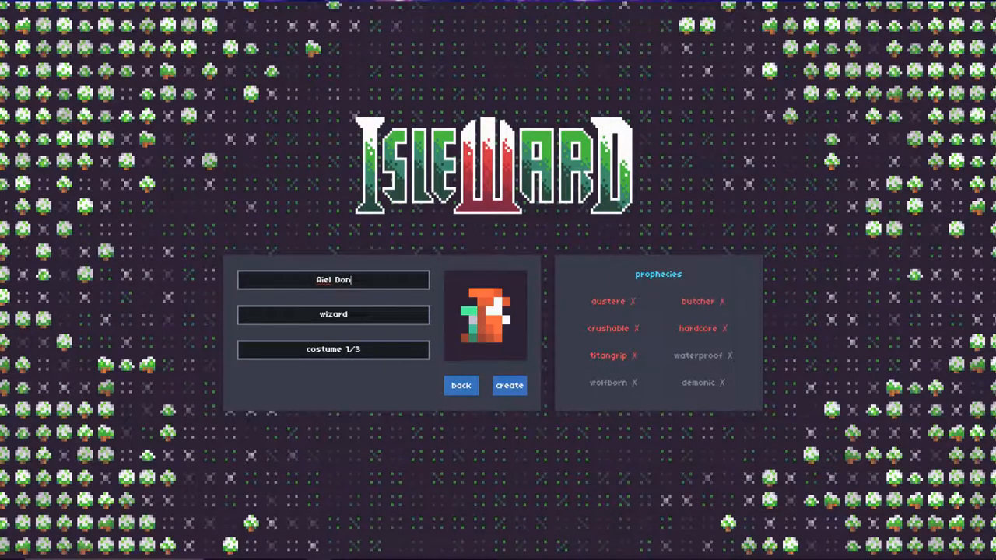
text(vier)
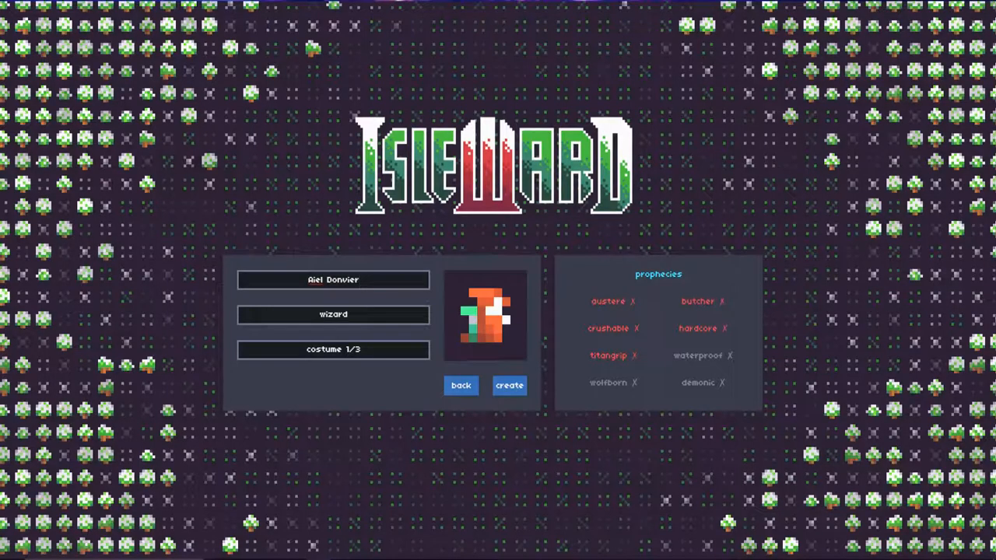
Cycle the class to thief, preview costume 2/2, and settle on costume 1/2.
click(333, 314)
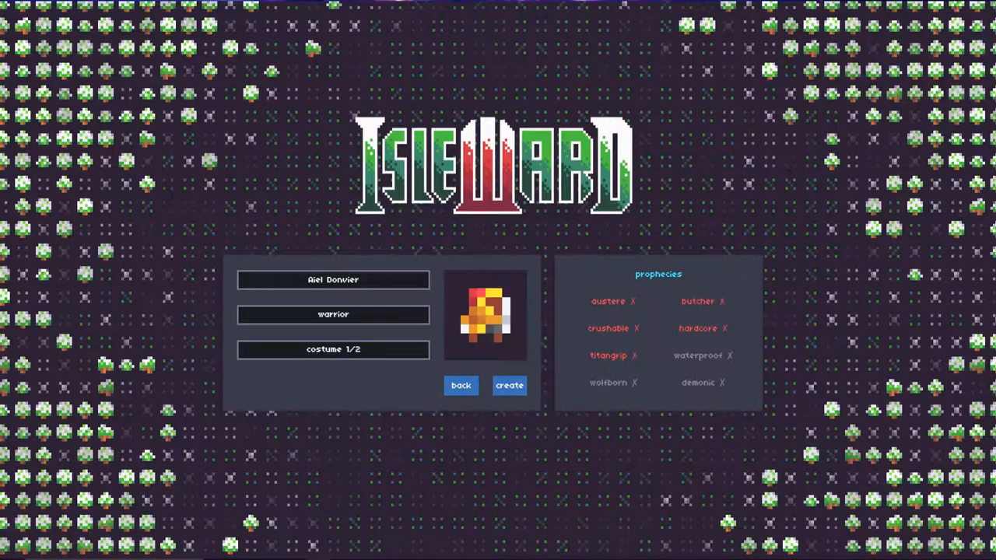
click(333, 314)
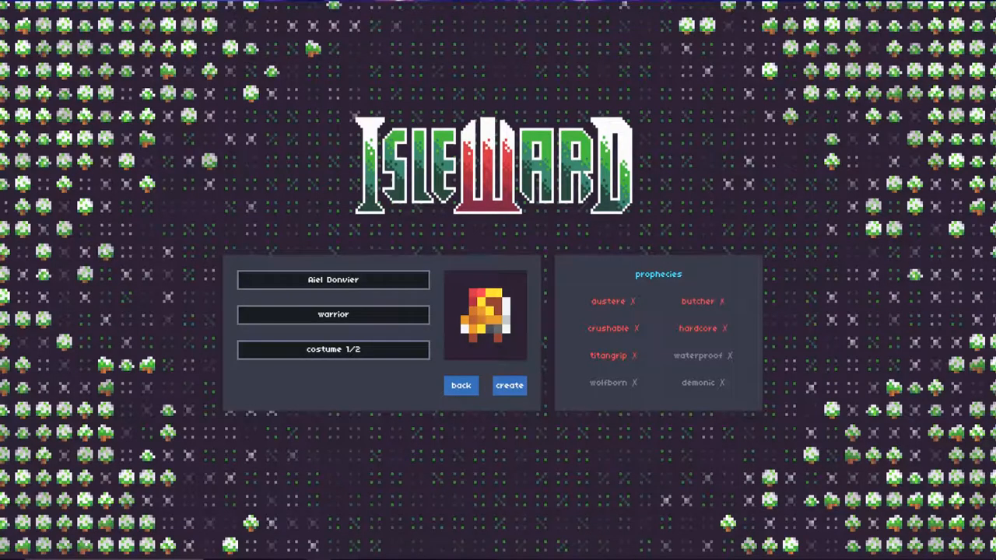
click(333, 315)
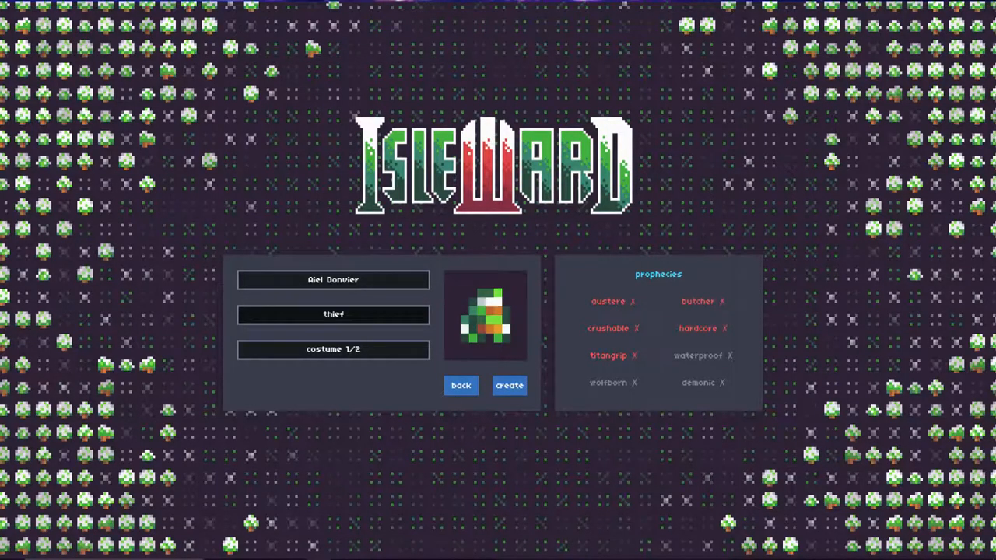
click(333, 314)
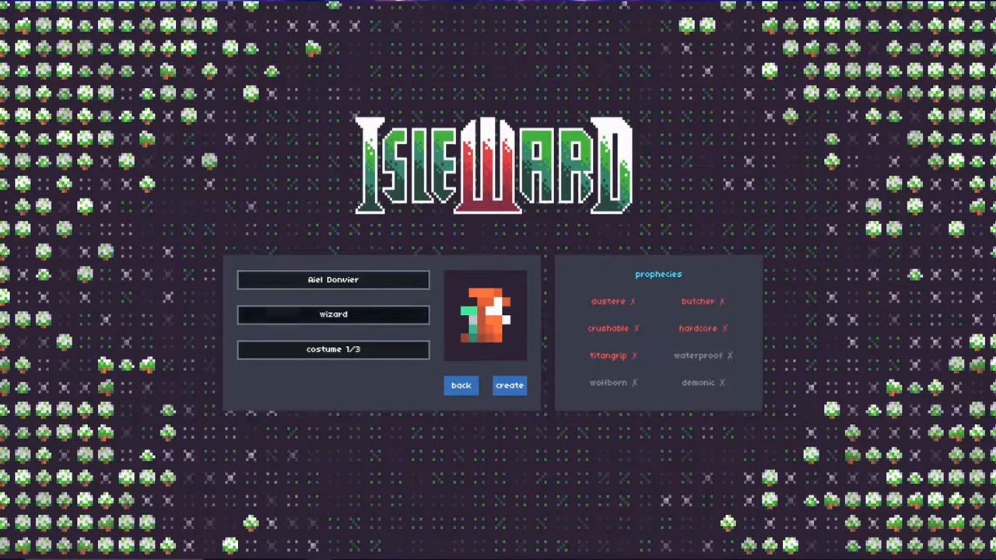
click(333, 314)
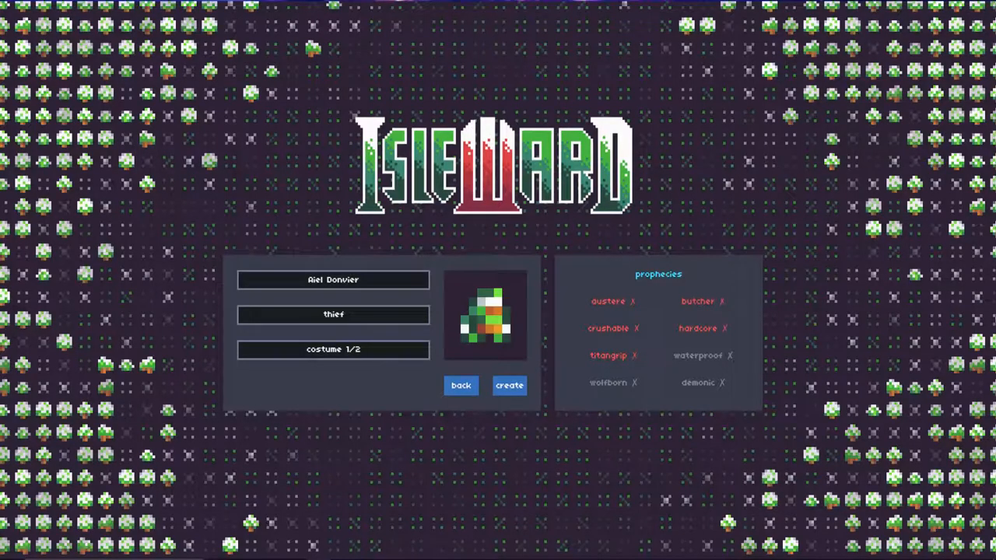
click(333, 350)
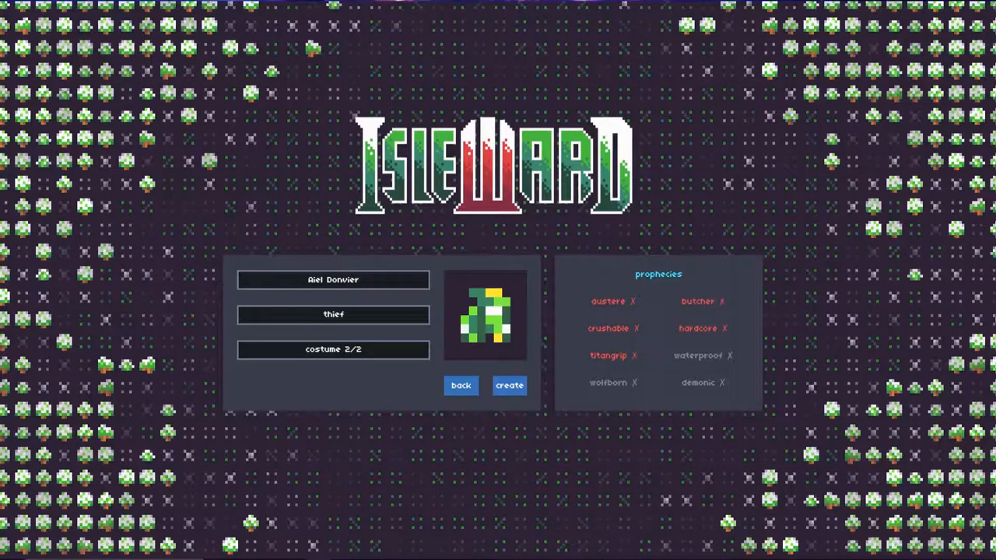
click(333, 349)
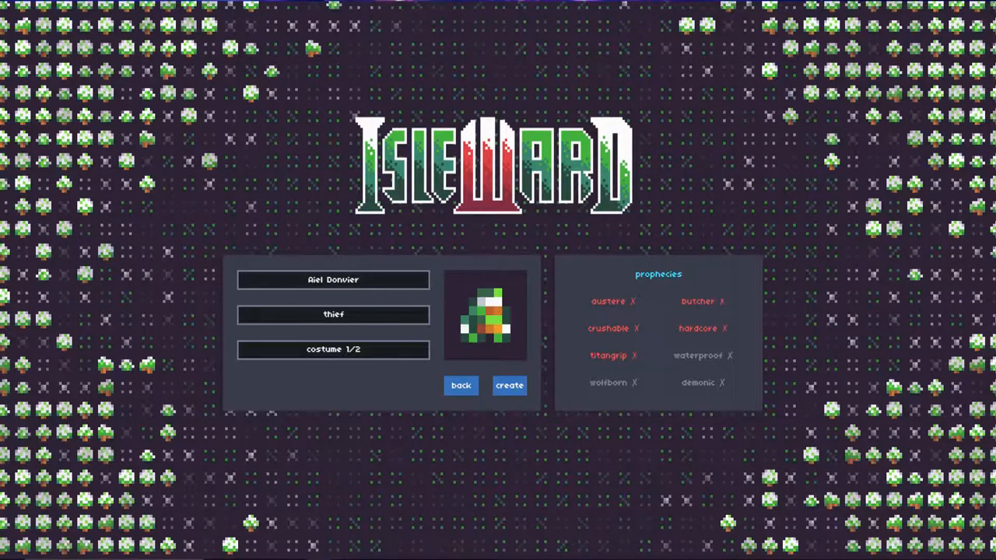
mouse_move(608, 355)
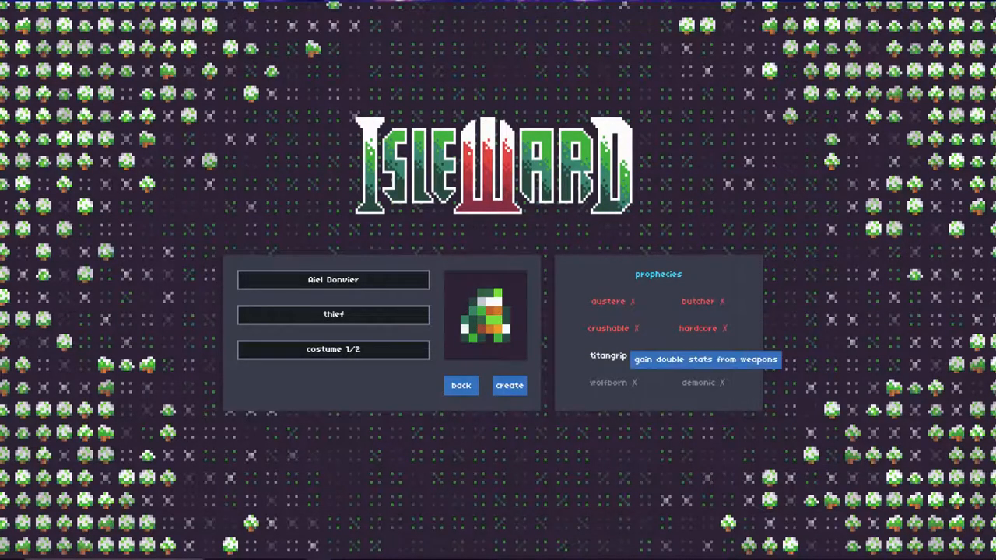
mouse_move(697, 301)
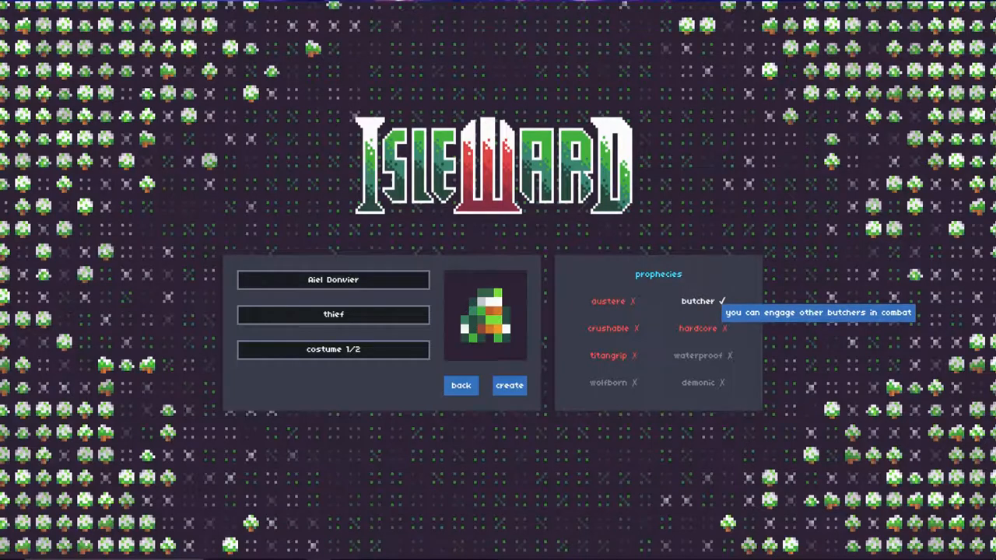
mouse_move(608, 355)
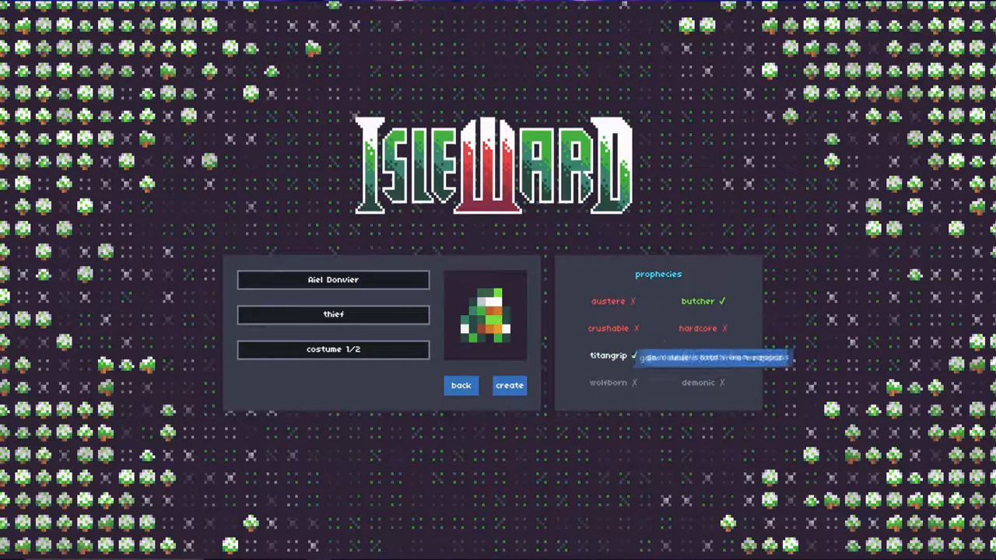
mouse_move(698, 328)
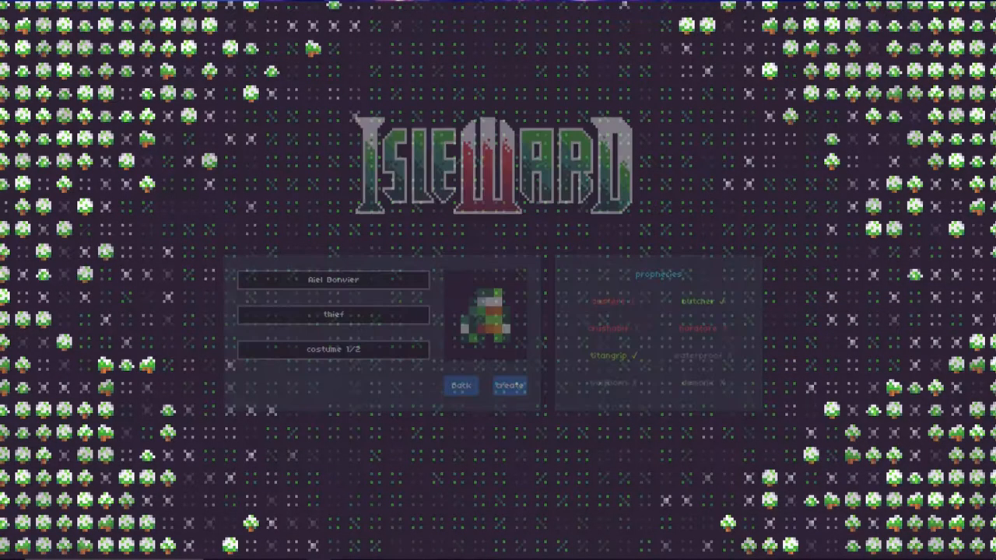
Try creating 'Aiel Donvier', which the game rejects as an invalid name.
click(509, 385)
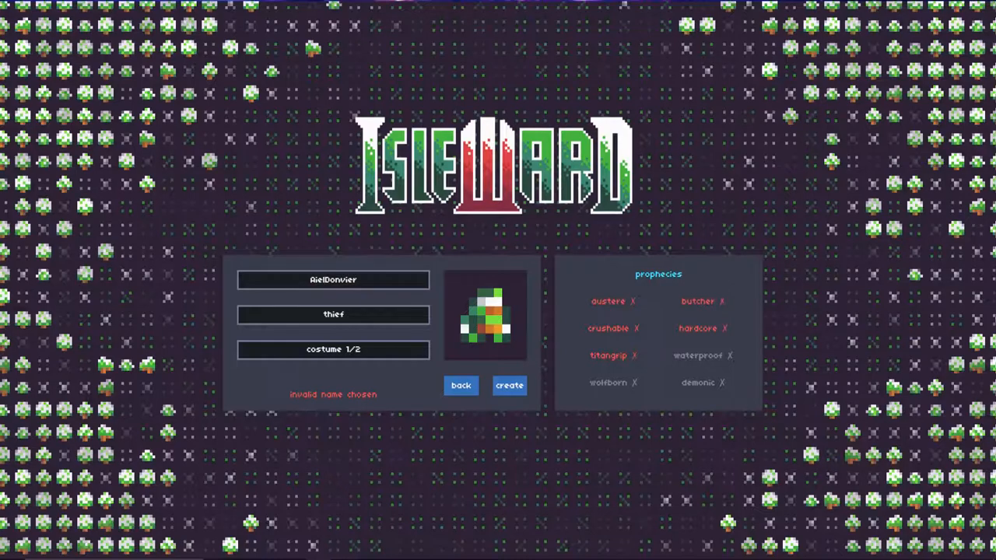
Create the thief AielDonvier and enter the game world.
click(509, 385)
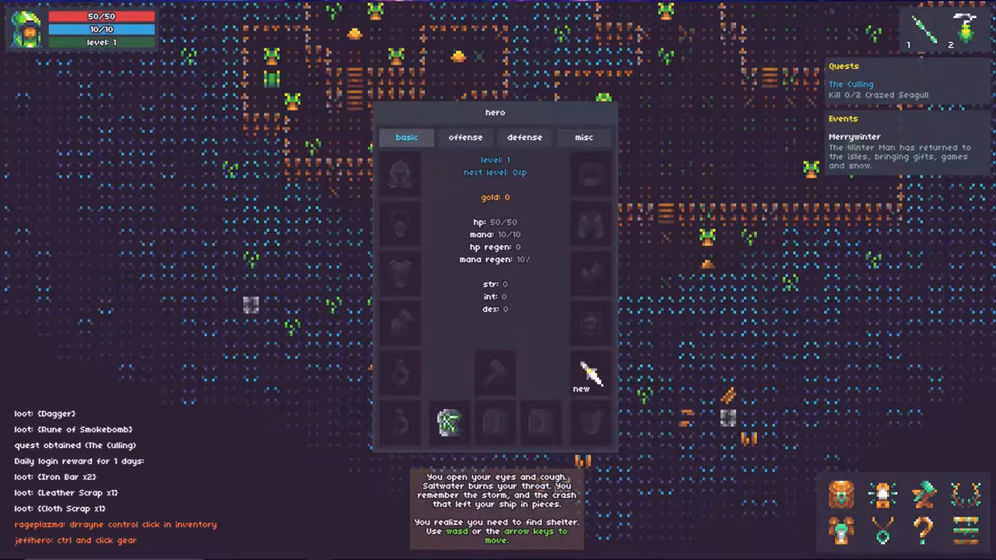
mouse_move(447, 424)
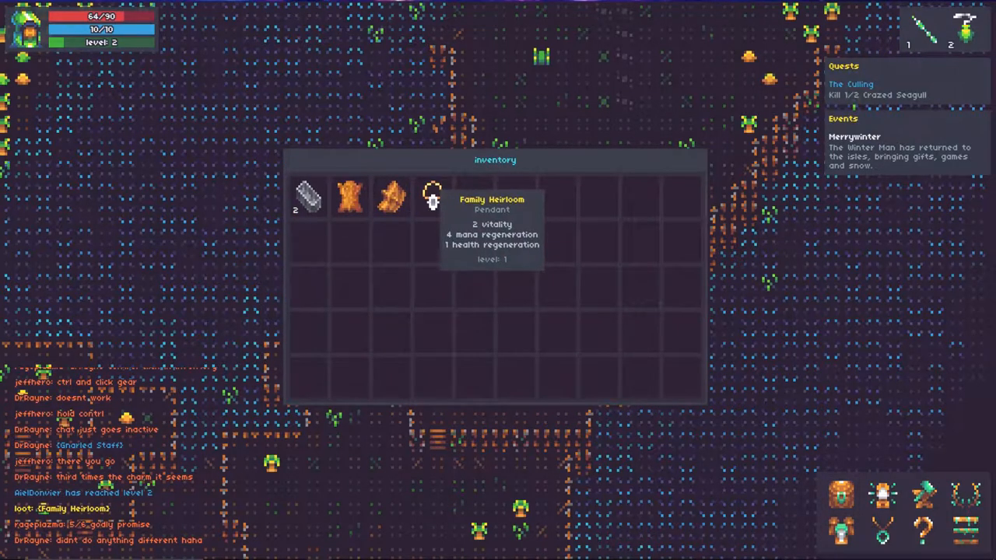
Equip AielDonvier's looted Family Heirloom pendant straight from its inventory slot.
right_click(431, 198)
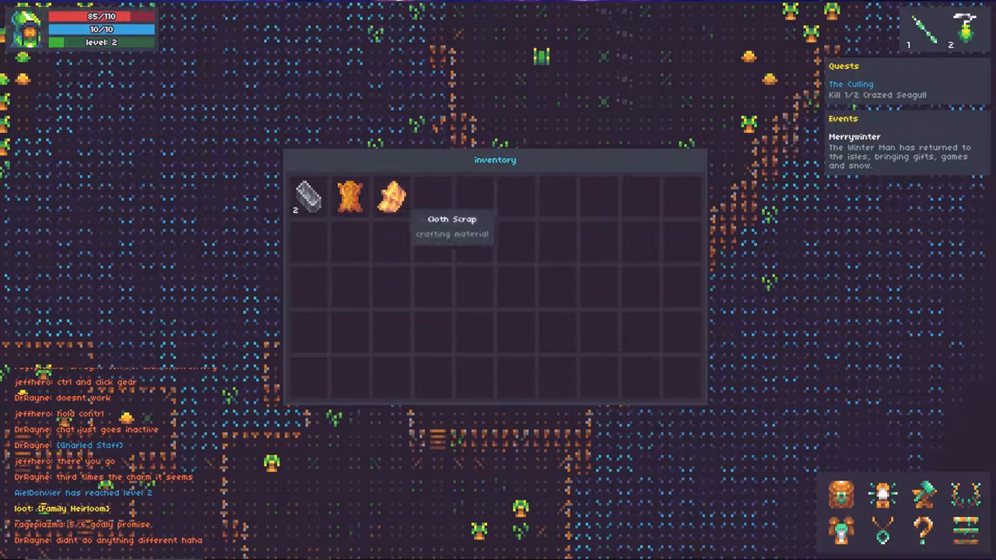
mouse_move(349, 193)
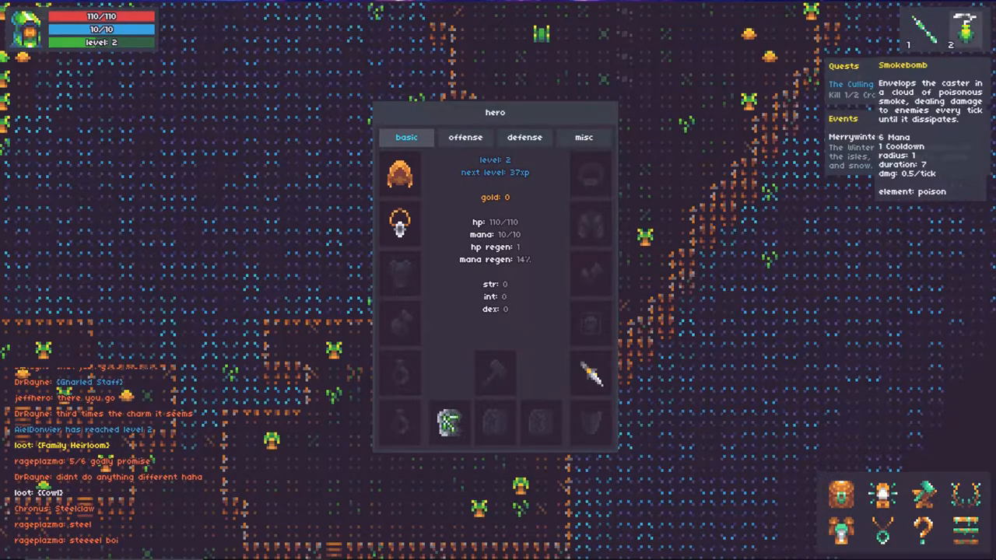
mouse_move(922, 29)
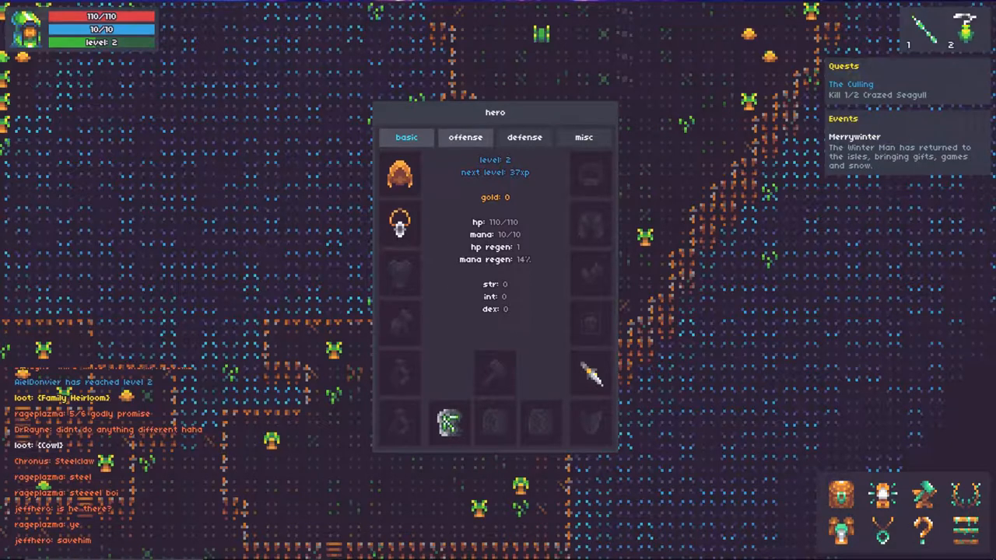
Browse the hero window's offense, basic, defense and misc tabs, noting armor 6 and frost resist 4.
click(465, 137)
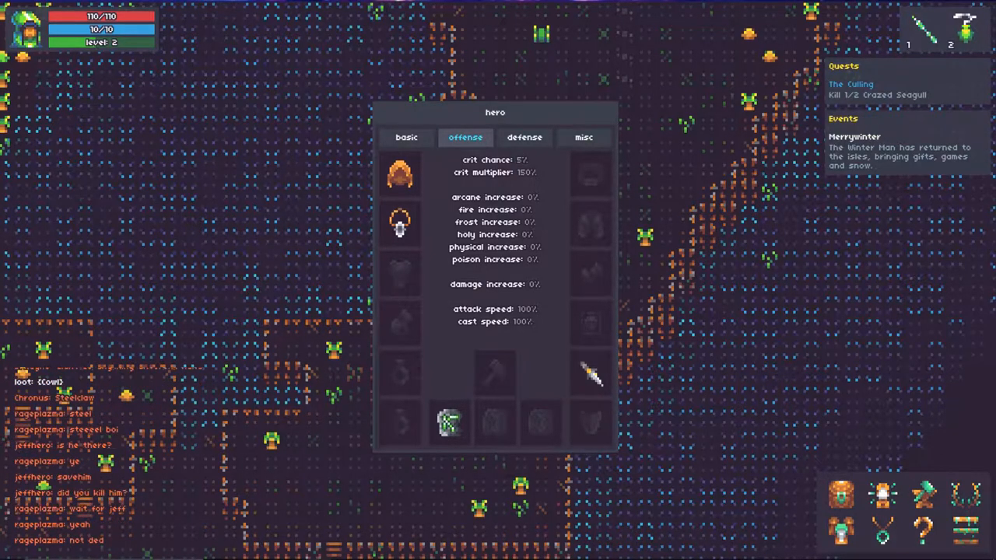
click(406, 137)
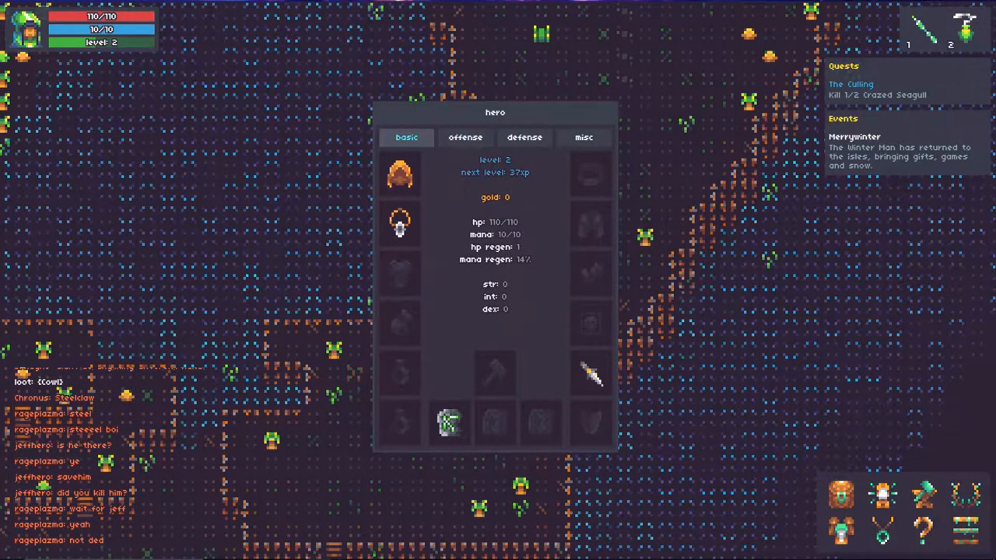
click(464, 137)
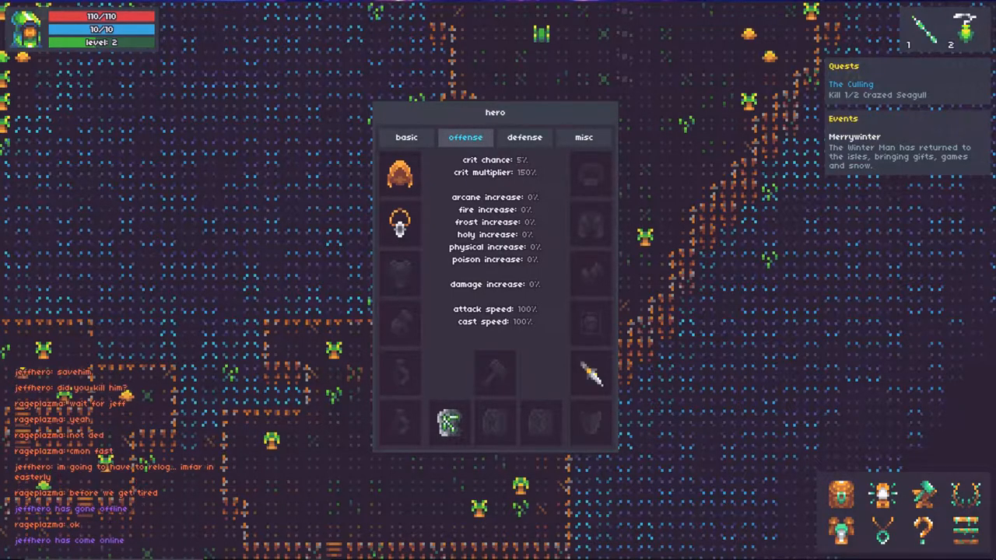
click(524, 136)
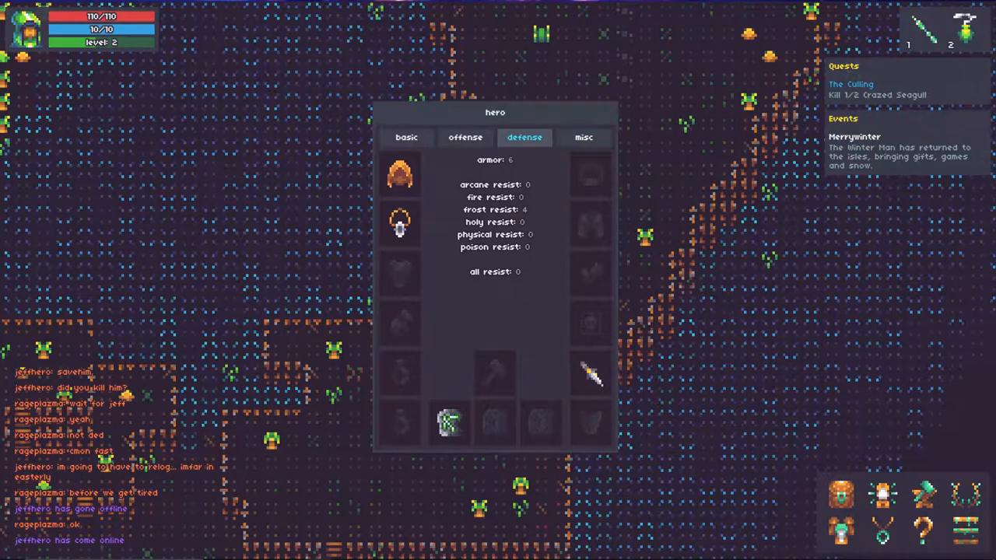
mouse_move(399, 226)
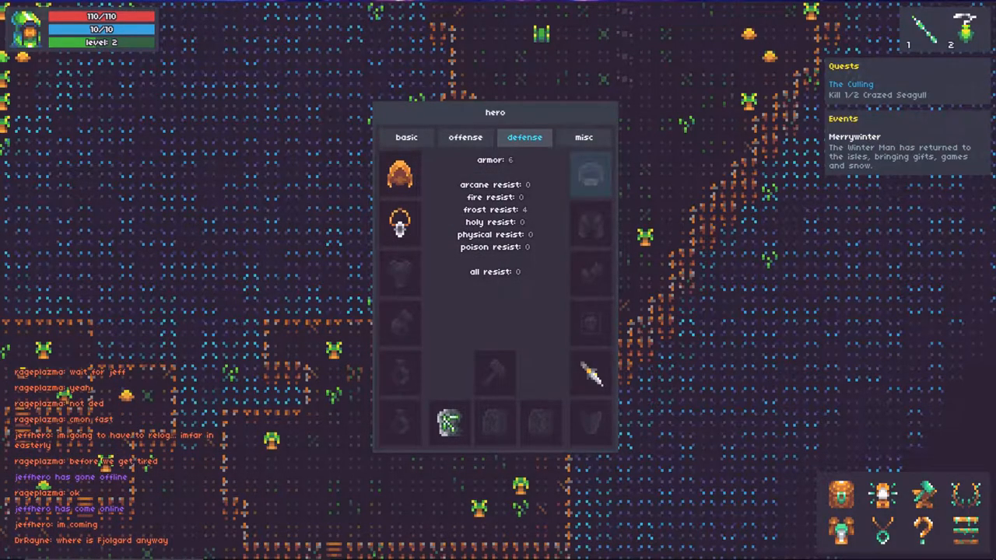
click(582, 137)
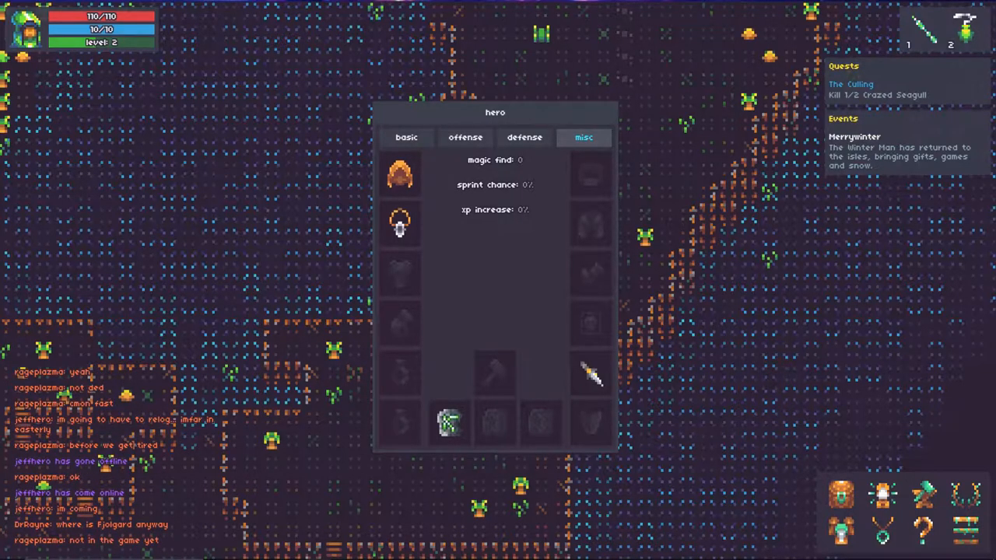
click(406, 138)
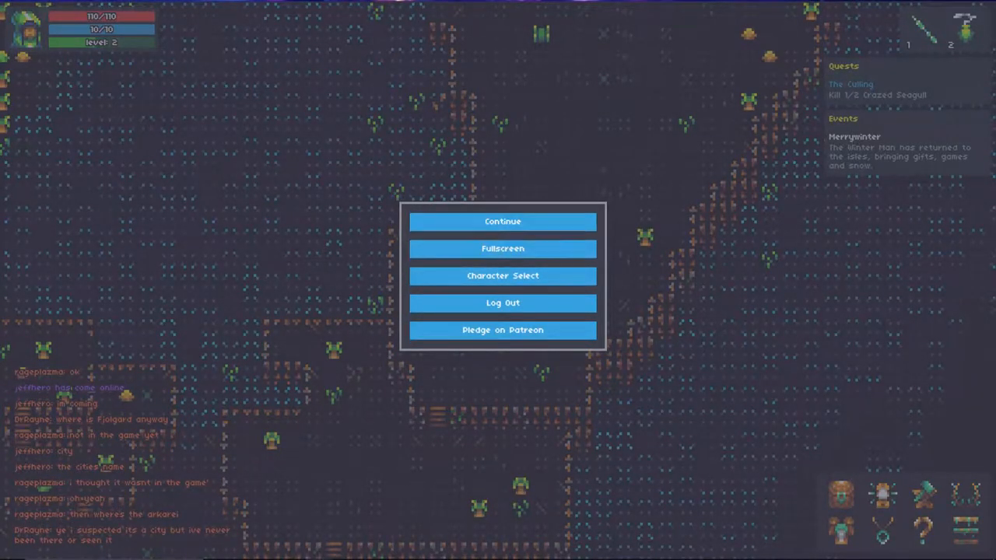
mouse_move(503, 275)
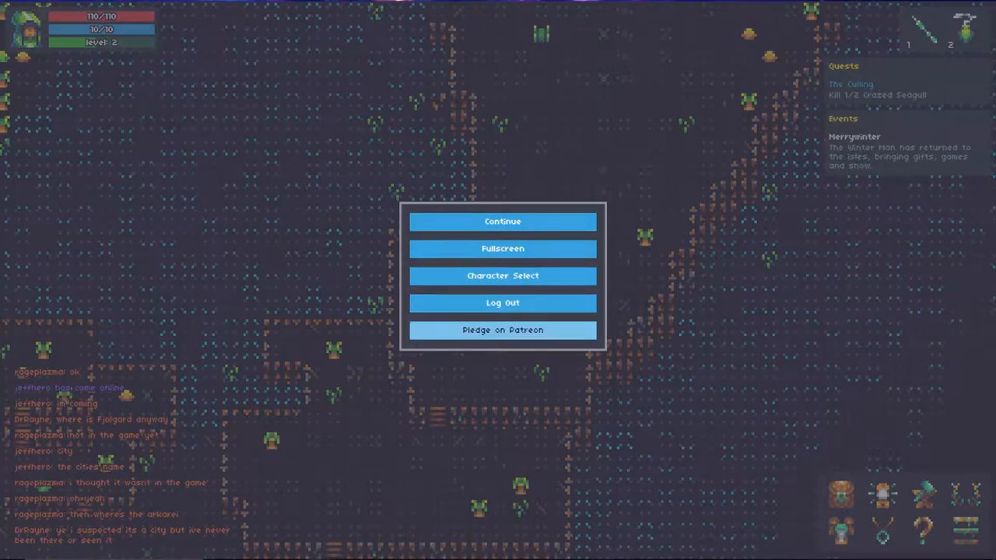
Leave the pause menu and return to the game world.
click(502, 221)
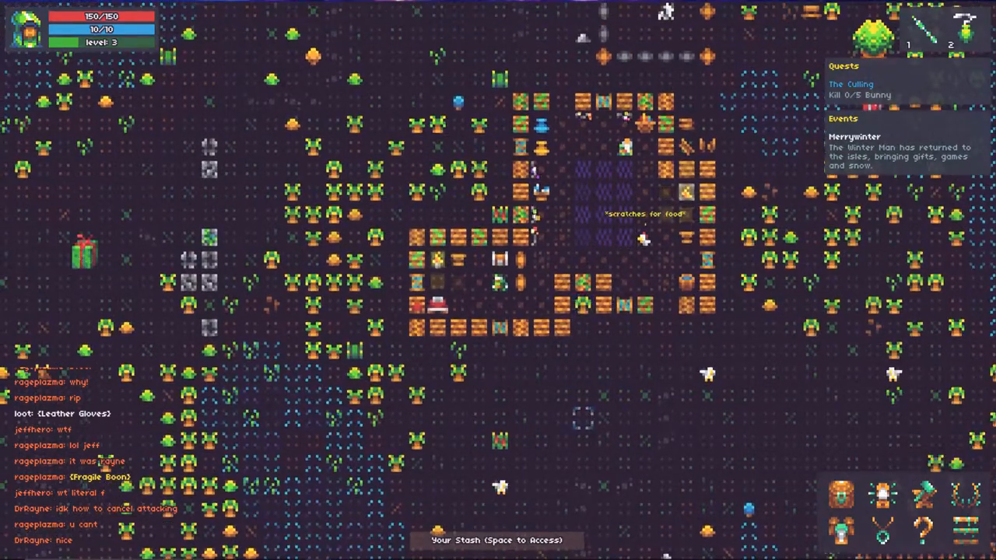
Open the stash to browse stored materials, weapons, armor and jewelry.
key(space)
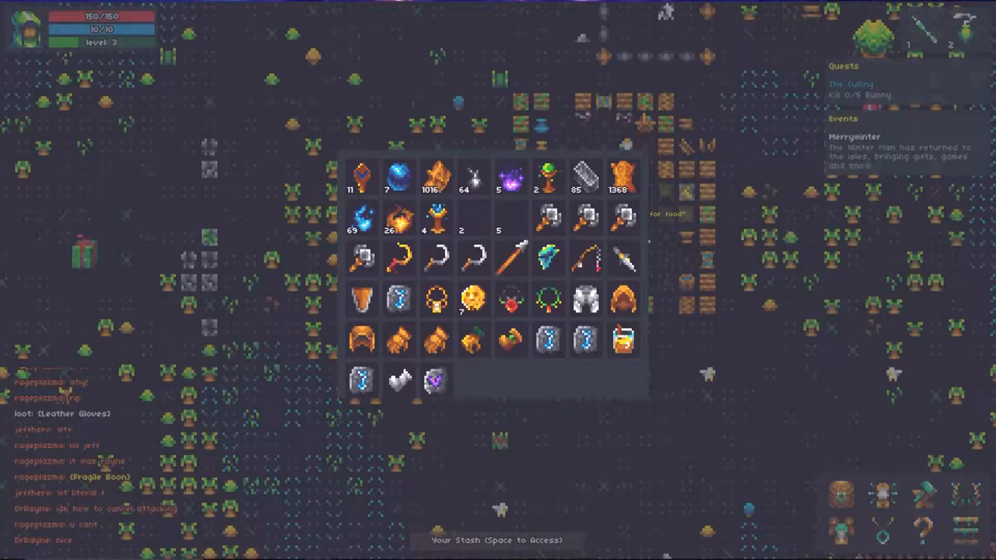
mouse_move(624, 258)
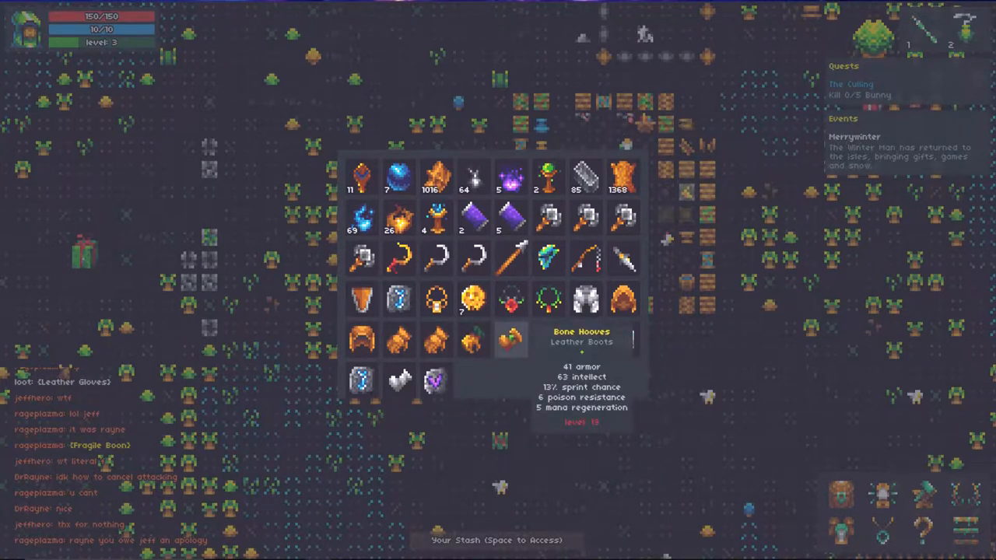
mouse_move(622, 300)
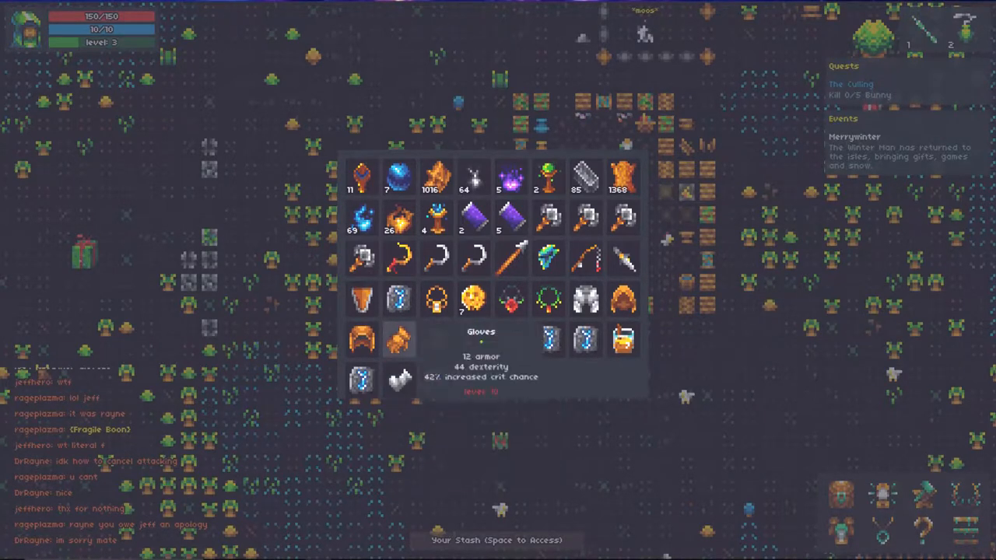
mouse_move(548, 339)
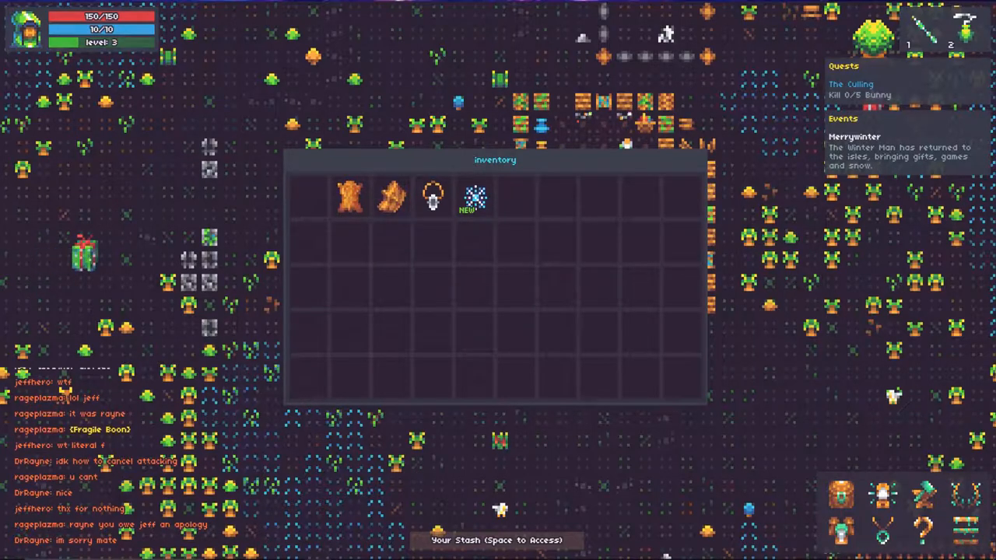
Bring up item actions for the first carried item and the amulet, and stash the snowflake.
right_click(349, 196)
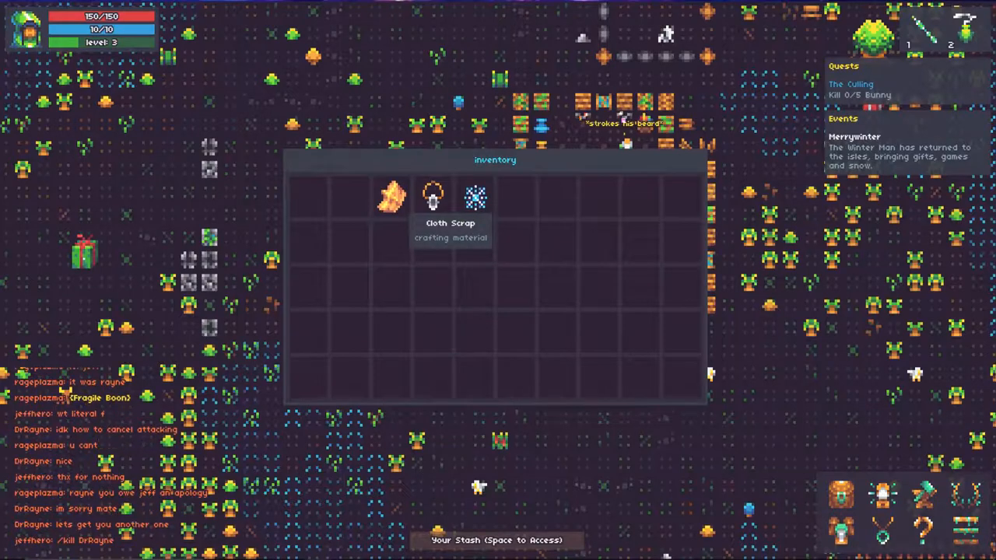
right_click(475, 197)
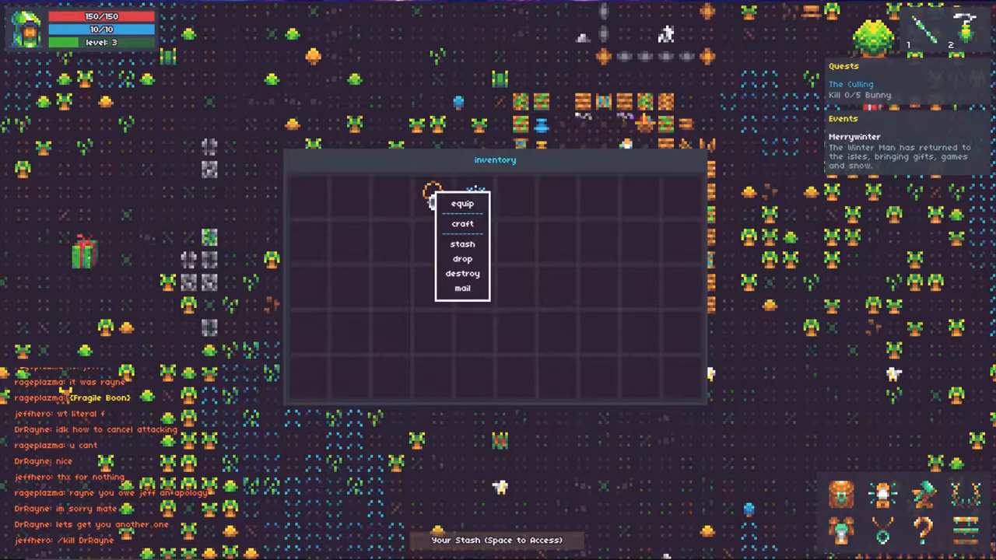
mouse_move(463, 273)
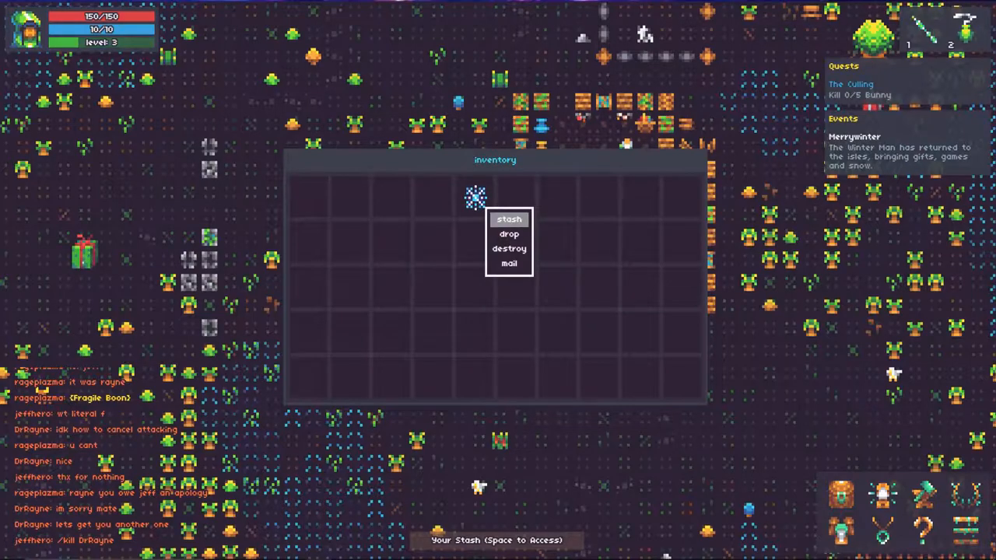
click(509, 219)
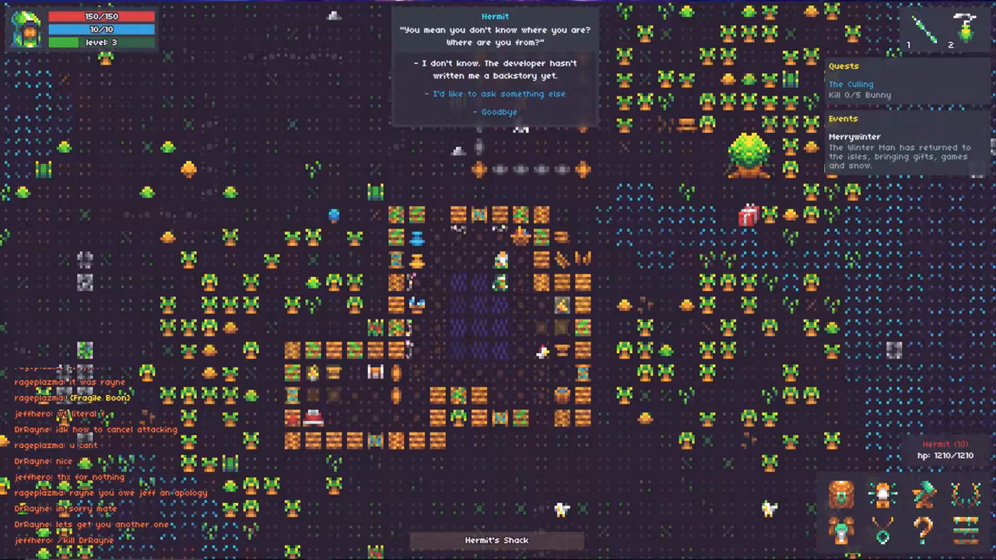
Ask the Hermit about his city trouble and the city's location, then return to his greeting options.
click(499, 93)
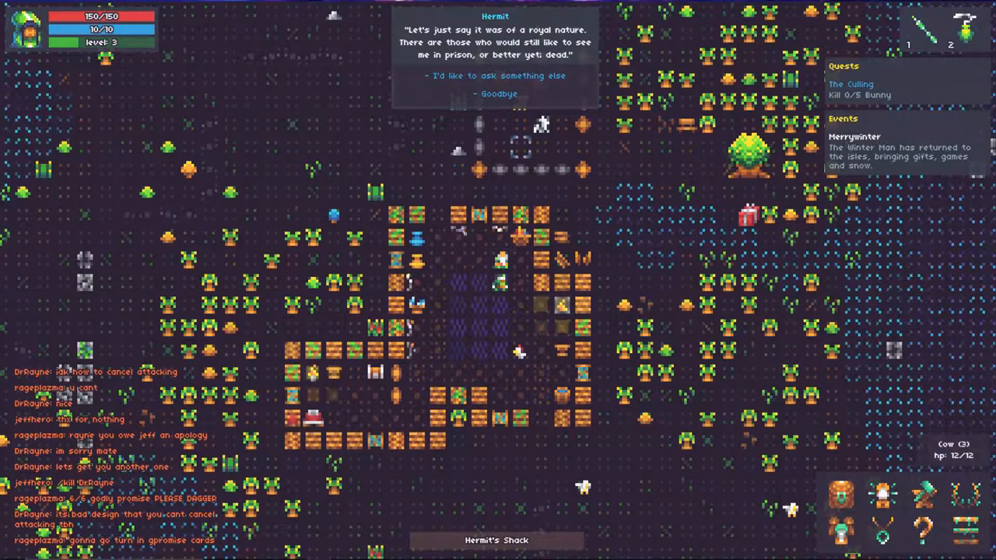
click(495, 76)
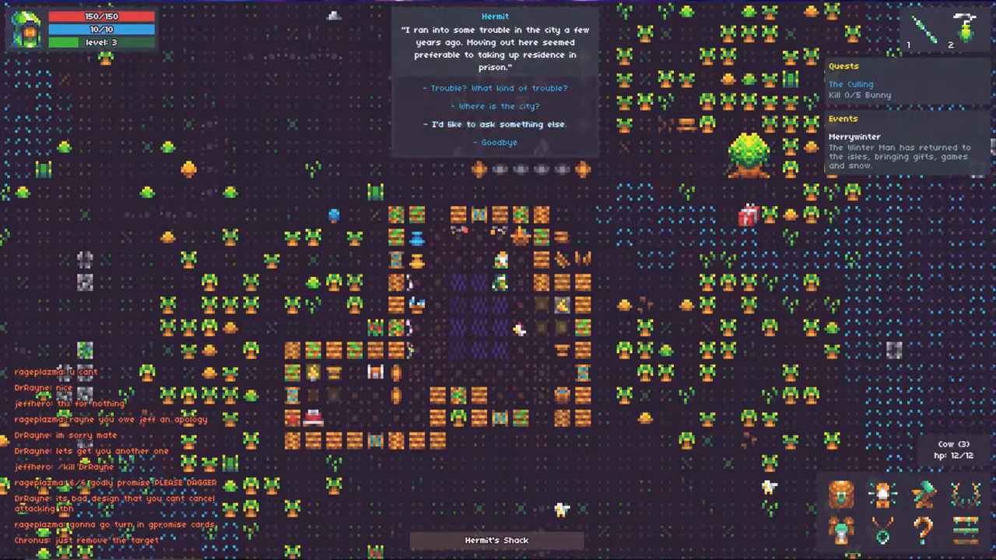
click(498, 106)
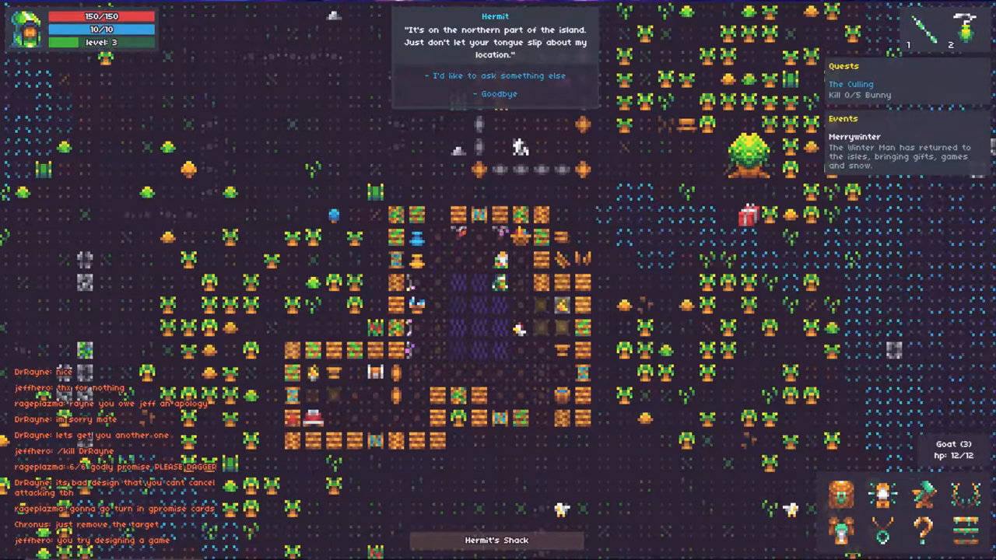
click(495, 75)
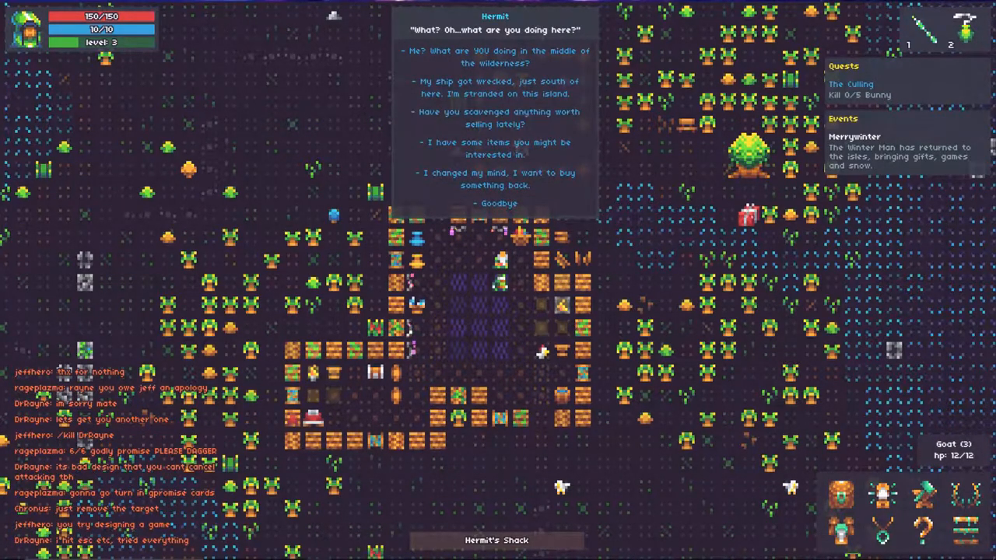
Open the Hermit's shop to browse his five items, including a level 4 helmet with 28 armor.
click(498, 179)
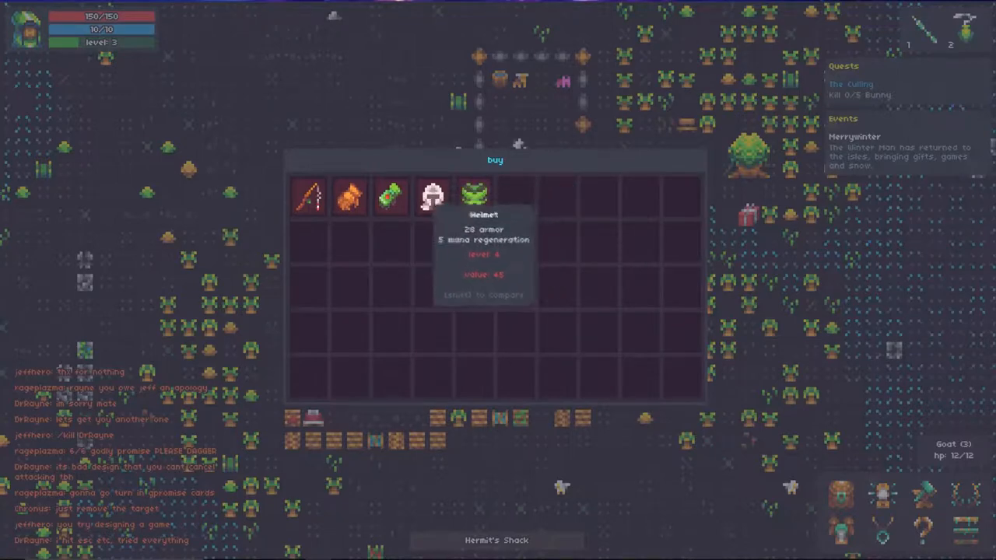
mouse_move(392, 196)
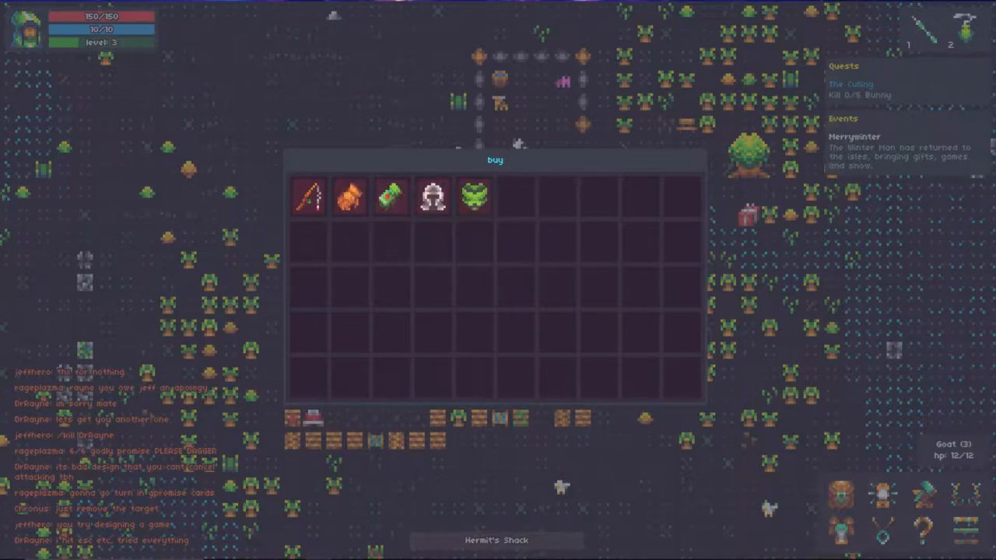
mouse_move(349, 196)
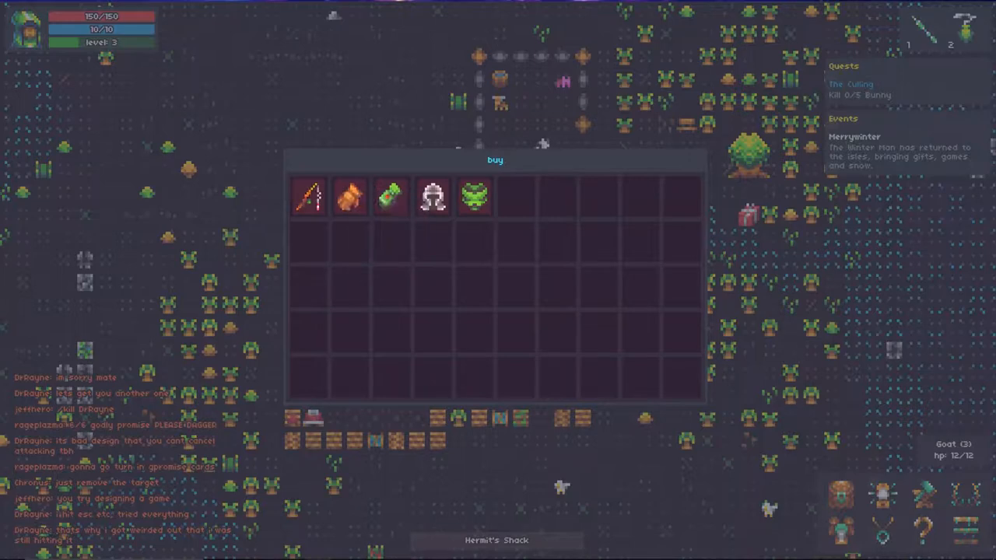
mouse_move(309, 196)
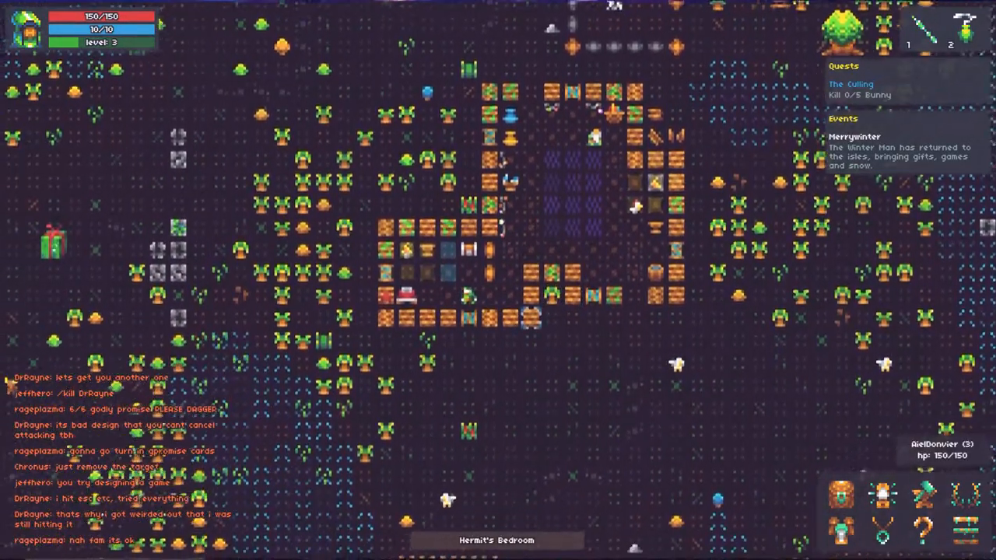
Leave Hermit's Shack and kill the first bunny for The Culling (1/5).
key(space)
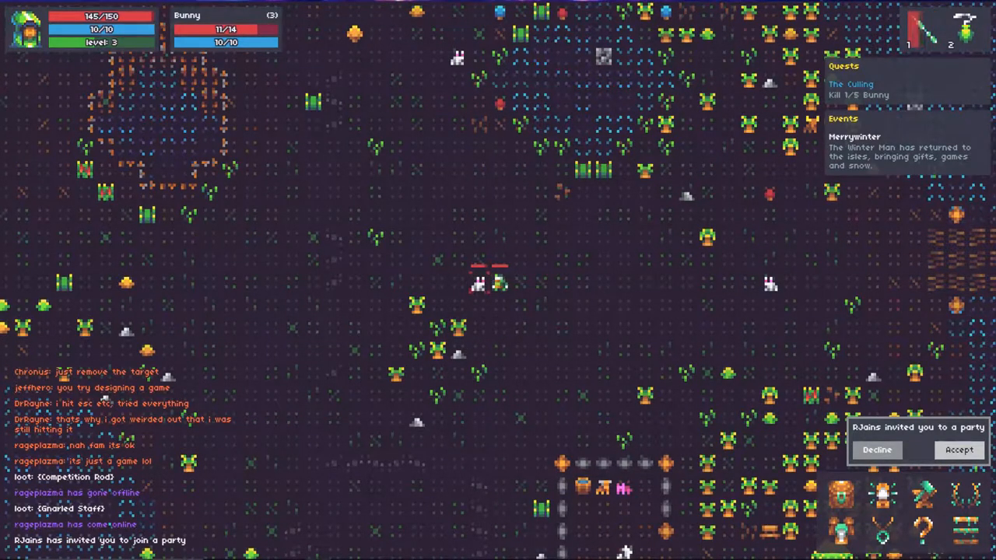
click(959, 450)
text(Eh, Was trying to s)
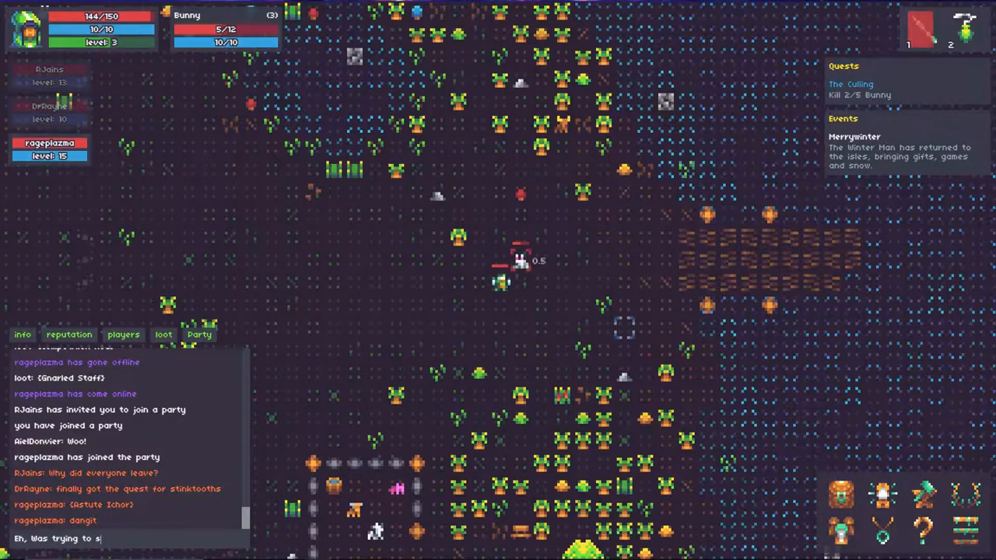
text(et up Recor)
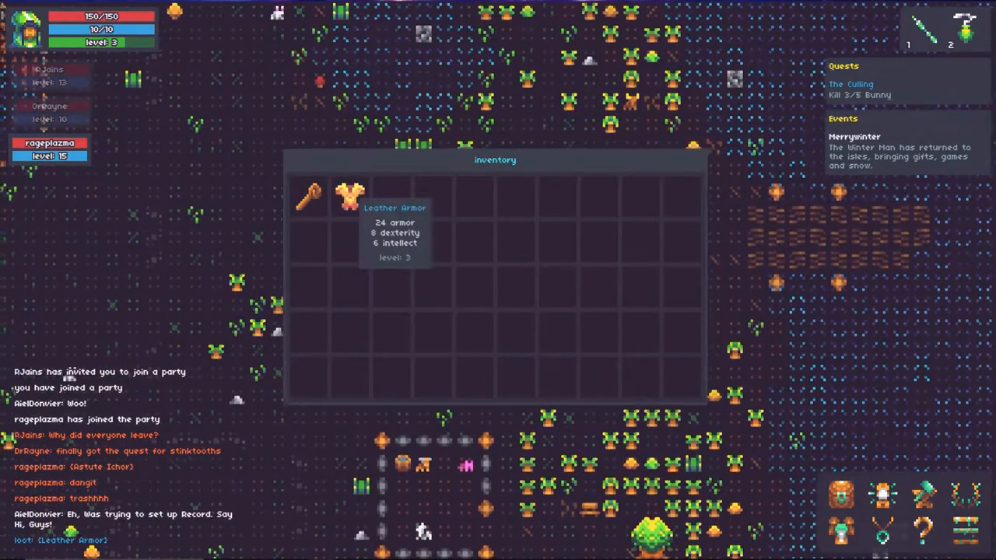
Check the looted Leather Armor's actions, then kill bunnies to 5/5 and reach level 4.
right_click(348, 195)
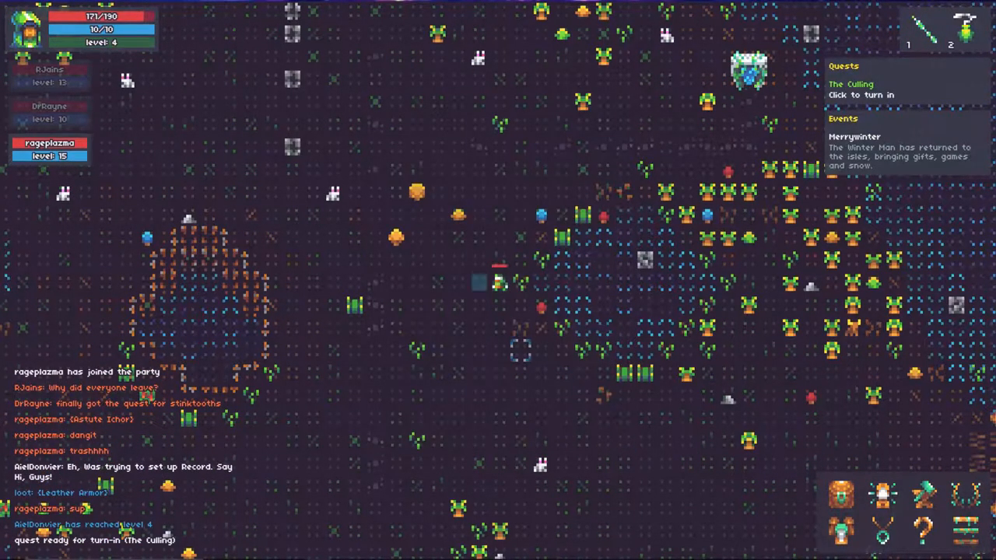
Turn in The Culling, accept Rabbit's Foot Gatherer, and collect 2 of 3 rabbit's feet.
click(862, 94)
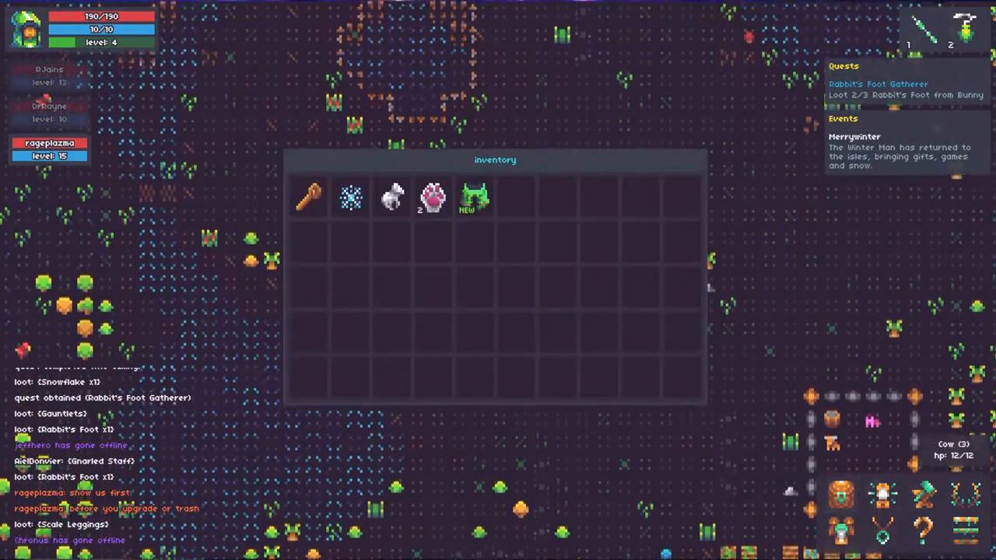
mouse_move(473, 198)
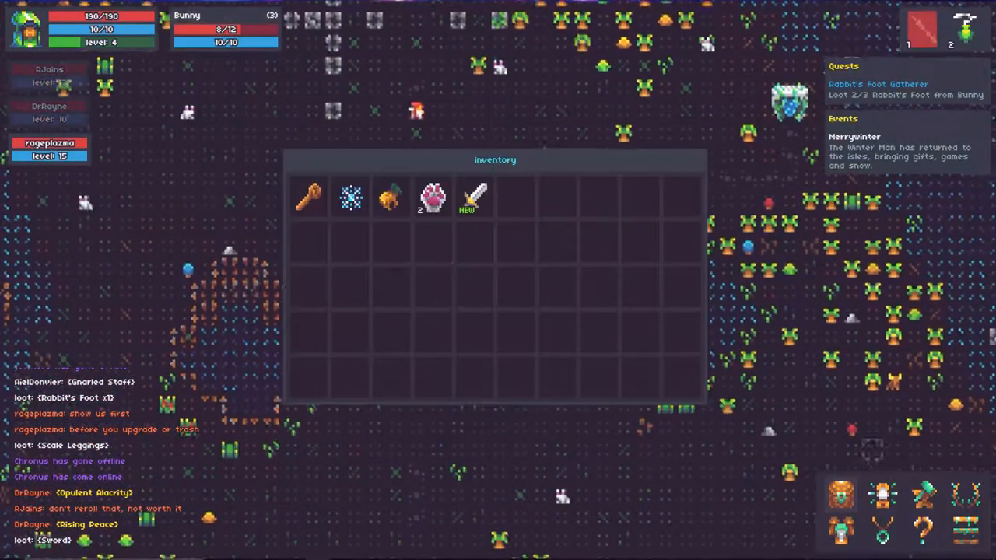
Salvage the looted sword and the Gnarled Staff into iron bars.
right_click(473, 197)
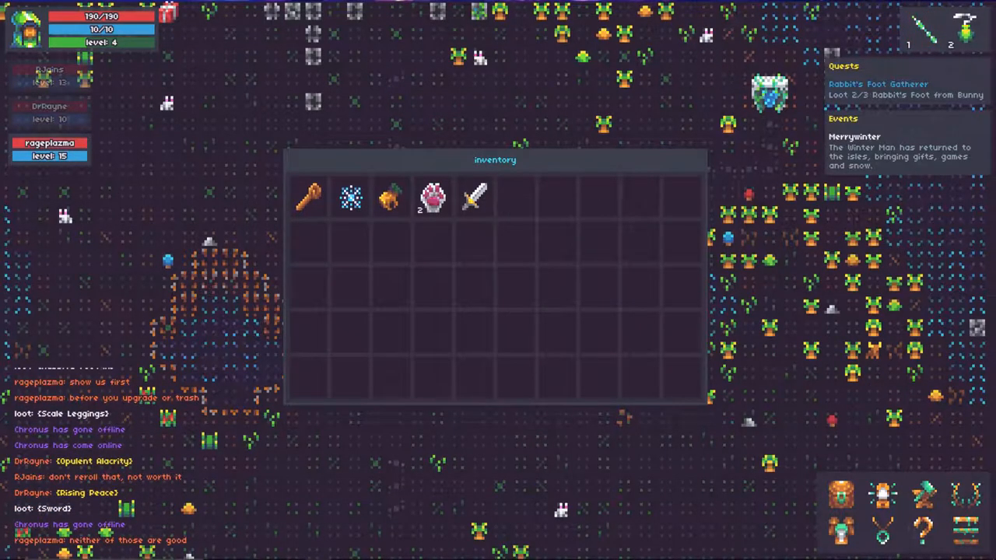
mouse_move(309, 198)
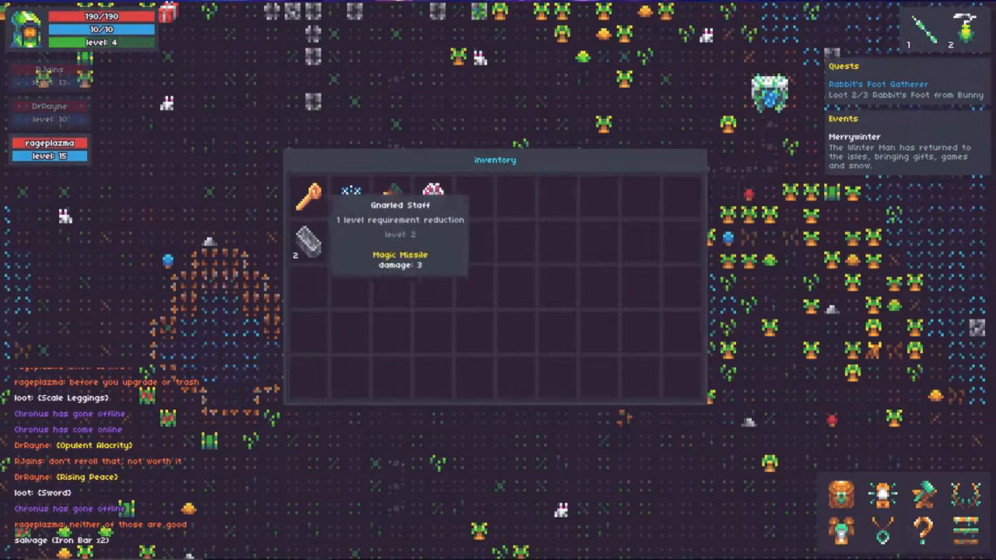
right_click(309, 194)
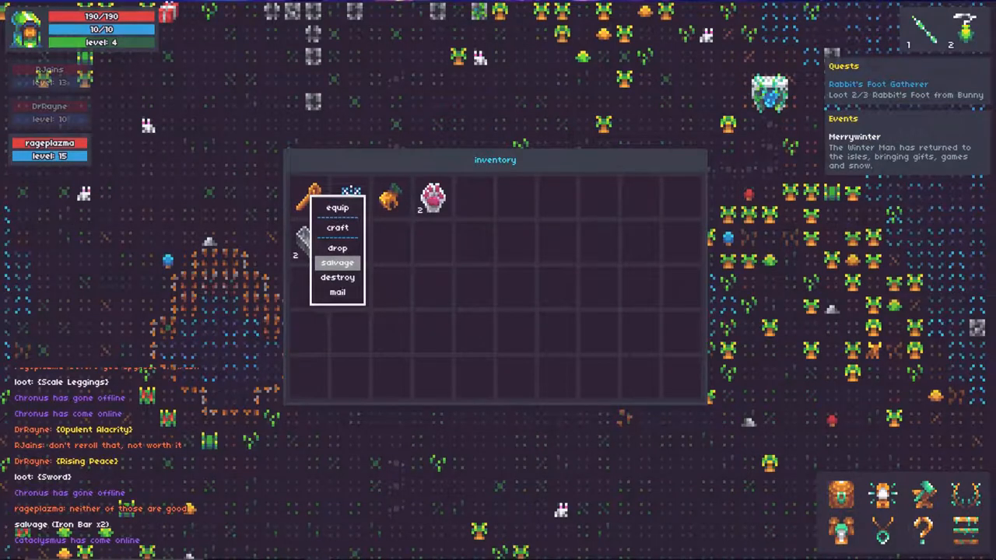
click(337, 262)
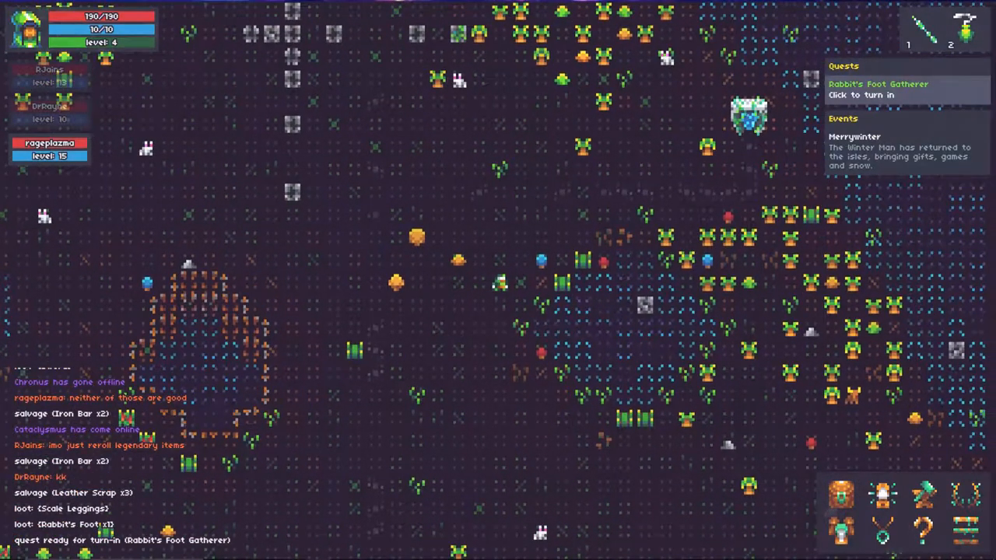
Hand in Rabbit's Foot Gatherer and gather the first Green Fingers herb (1/3).
click(877, 83)
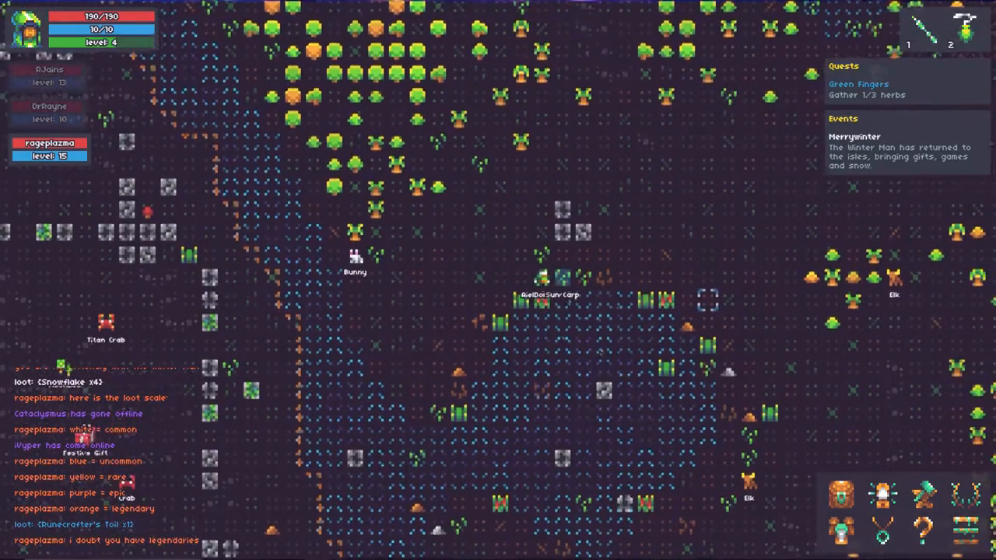
Open the inventory and salvage the new green headpiece into leather scraps.
key(g)
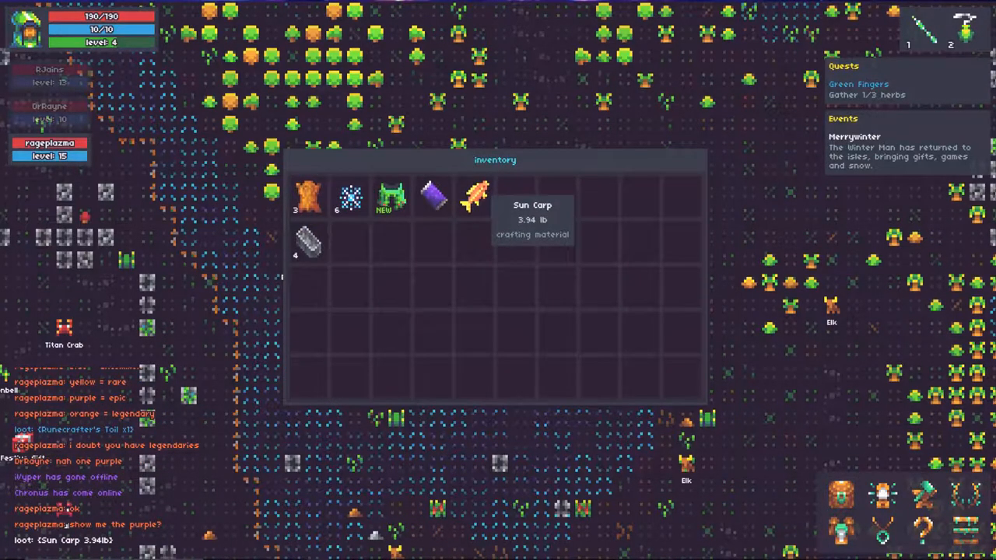
right_click(476, 196)
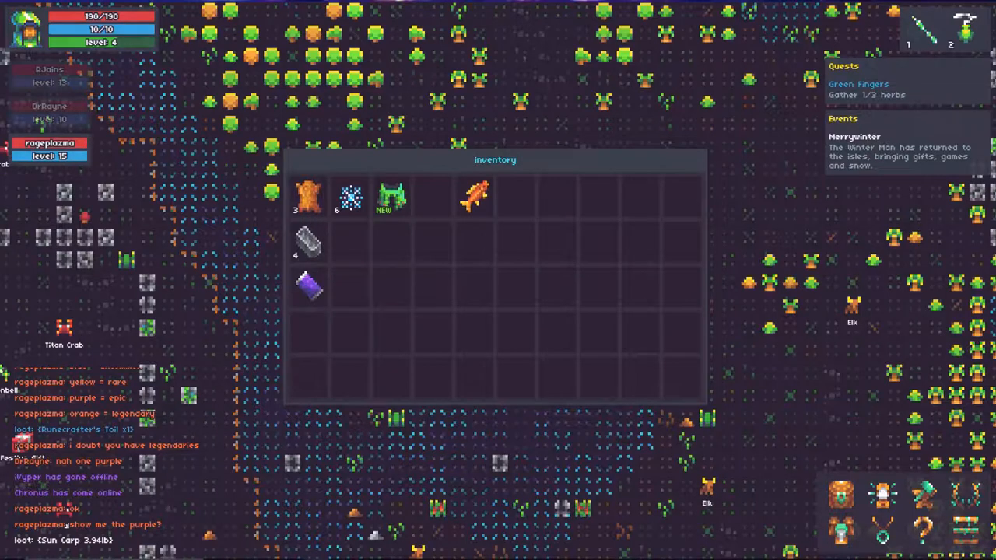
right_click(391, 195)
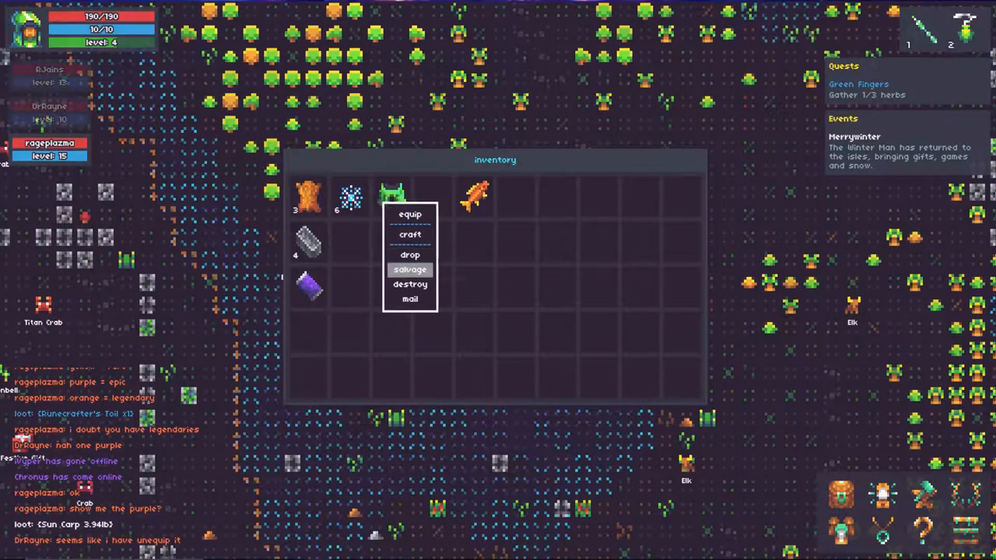
click(409, 269)
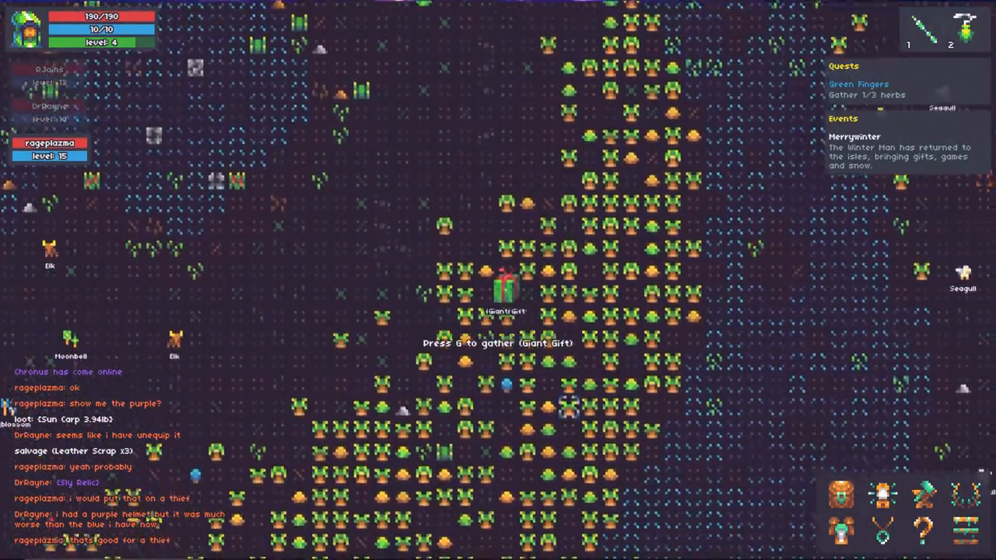
Gather the Giant Gift for four snowflakes and post a chat message offering to take the Relic.
key(g)
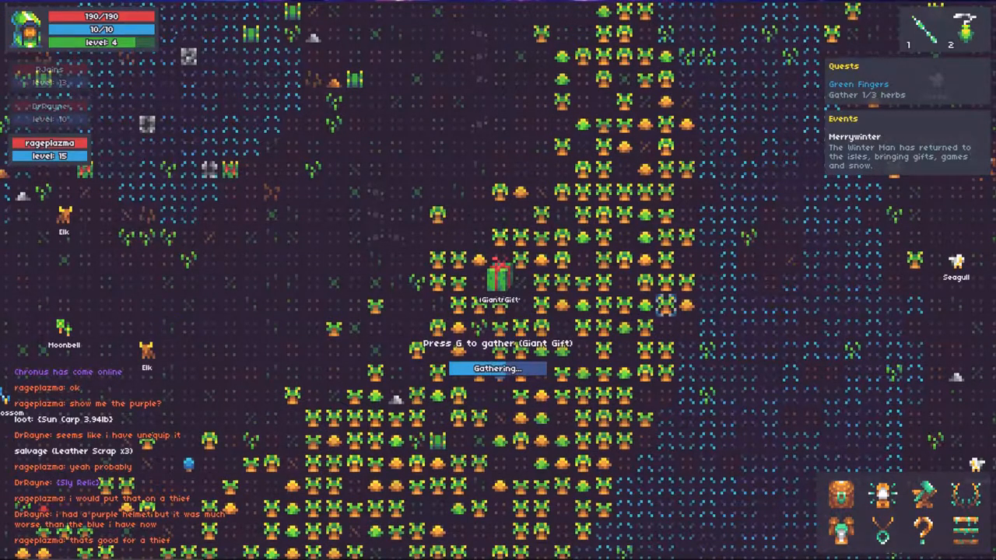
key(g)
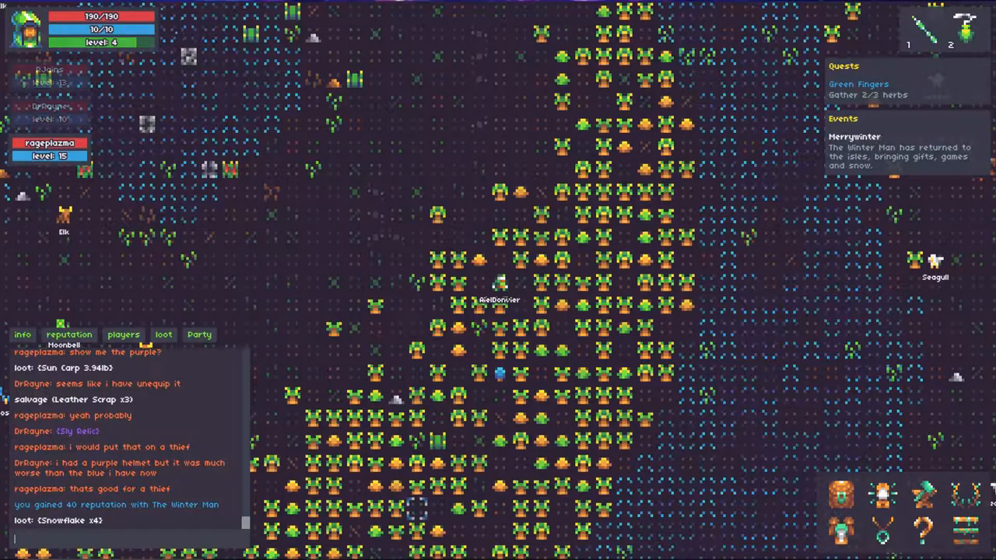
text(I'd totally take that Relic,)
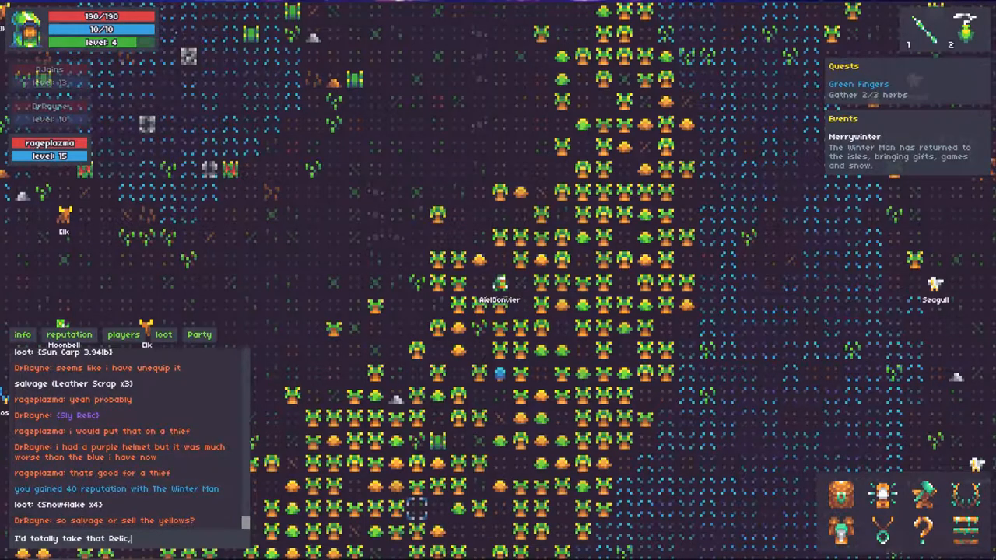
text(if you don't)
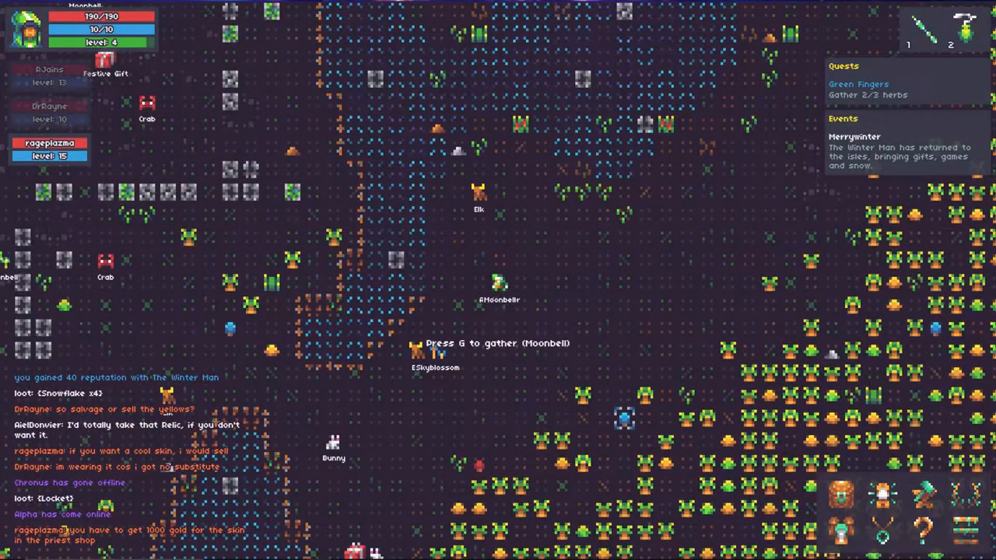
Gather the Moonbell herb and hand in the Green Fingers quest.
key(g)
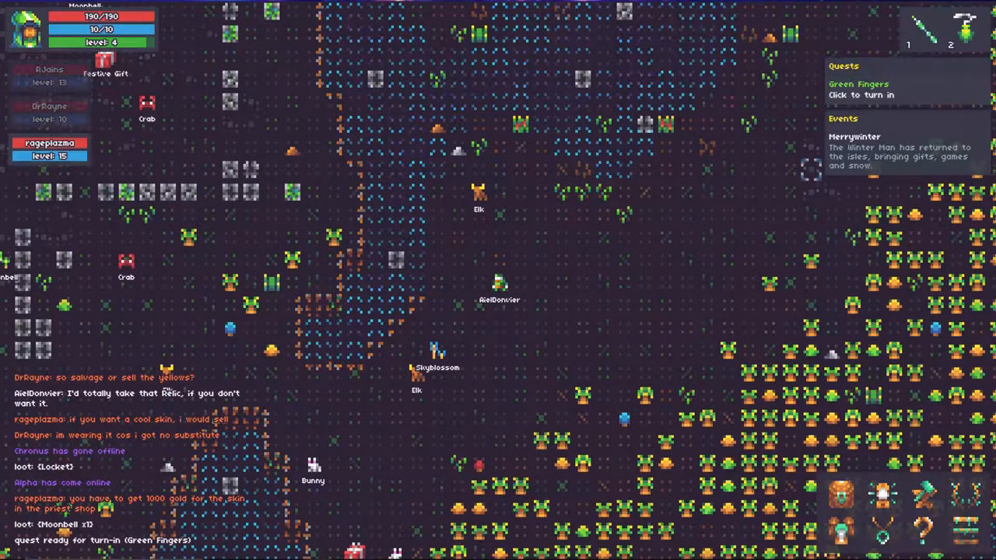
click(872, 90)
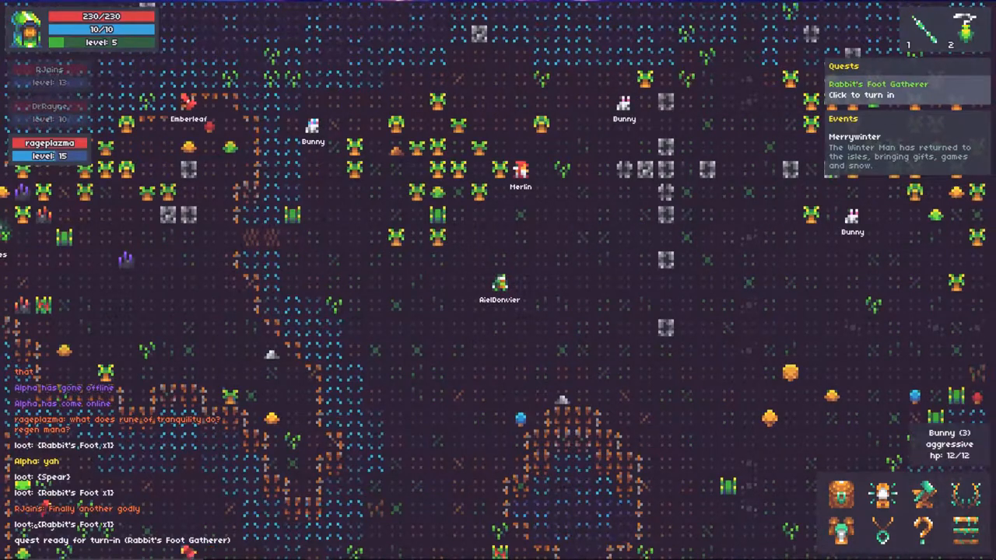
Hand in Rabbit's Foot Gatherer and salvage the looted Spear into iron bars.
click(877, 95)
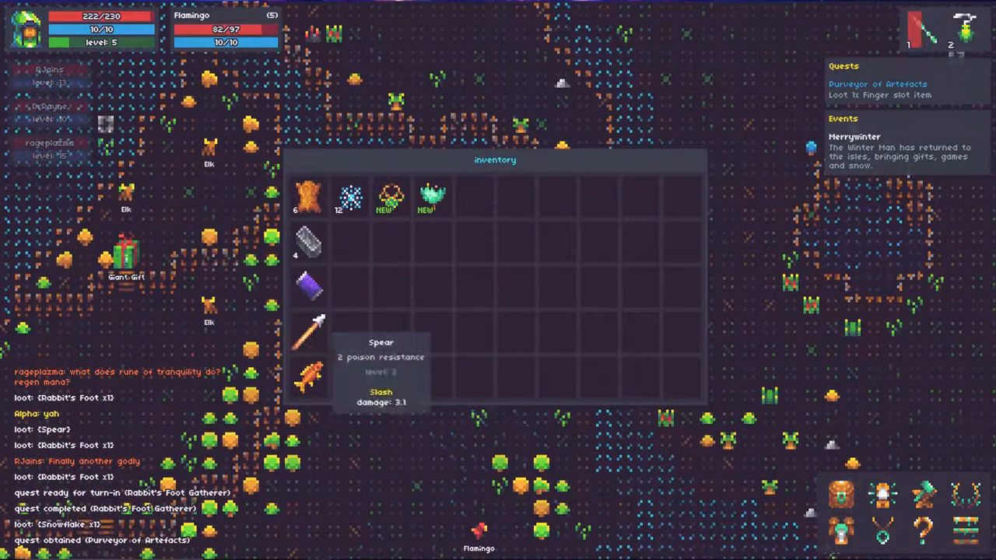
right_click(309, 330)
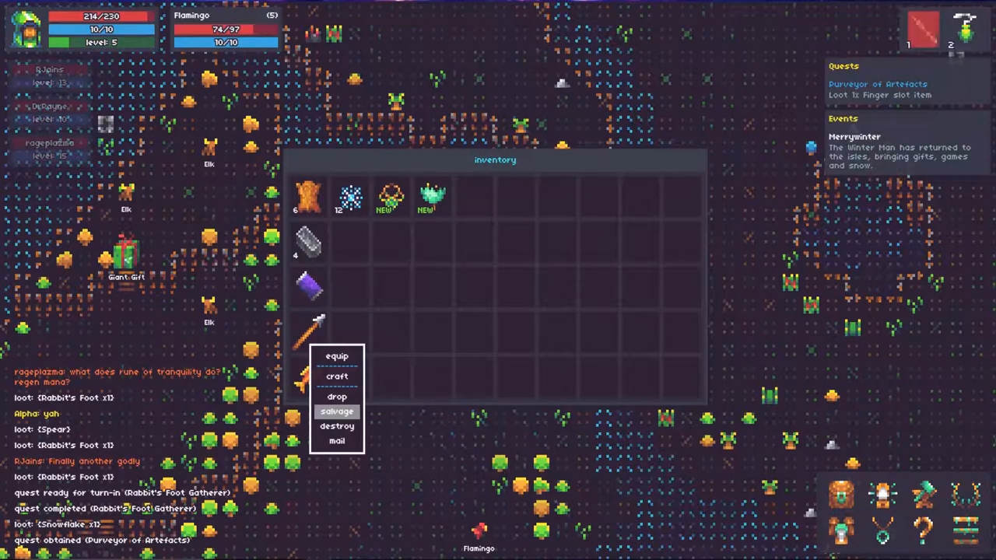
click(337, 411)
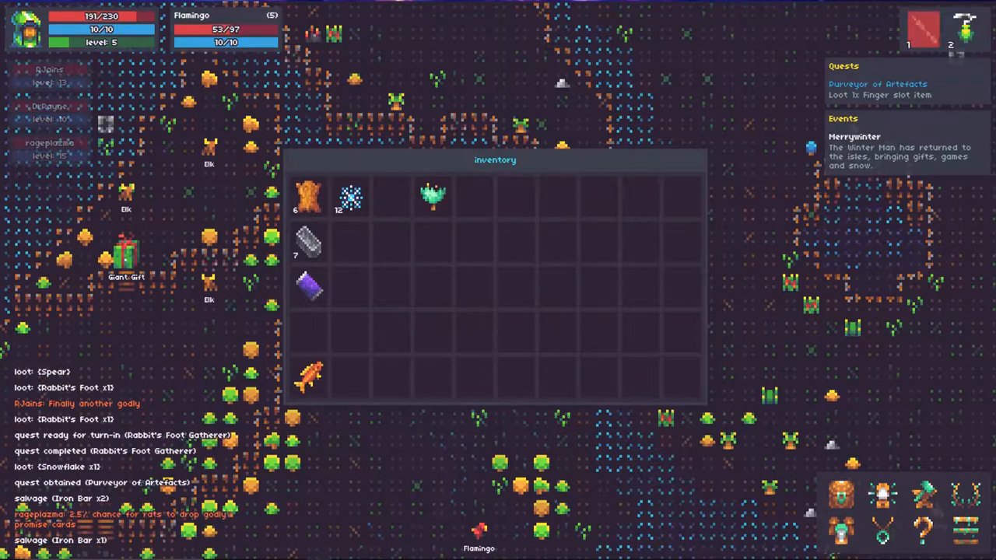
mouse_move(433, 195)
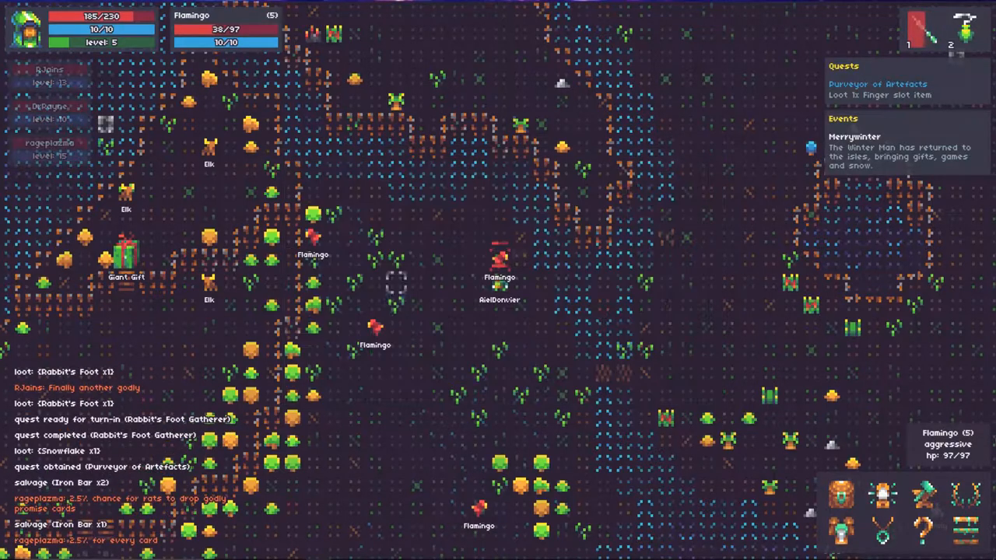
Attack the flamingo beside the character until it dies and drops a Sickle.
click(499, 261)
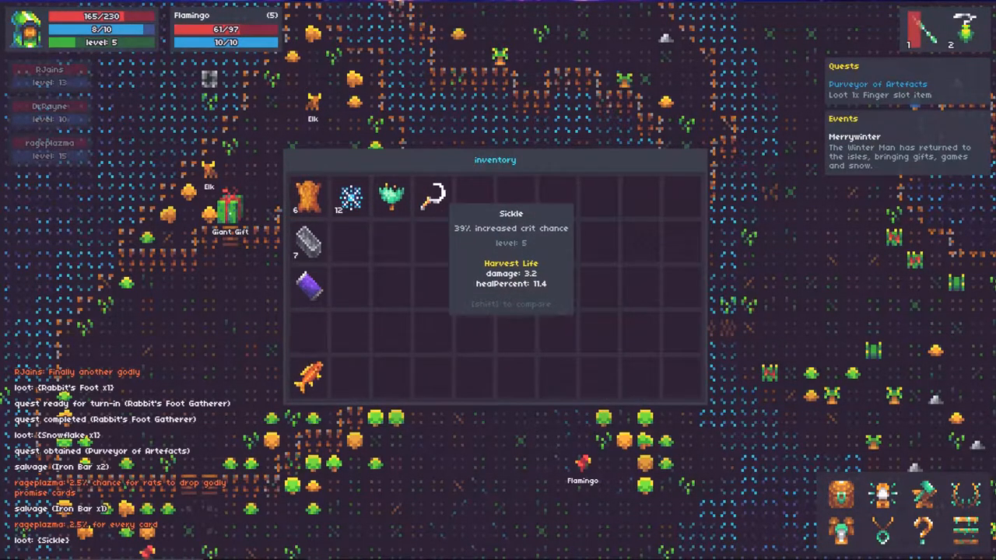
Drag the looted Sickle into a different inventory slot.
drag(433, 197, 350, 296)
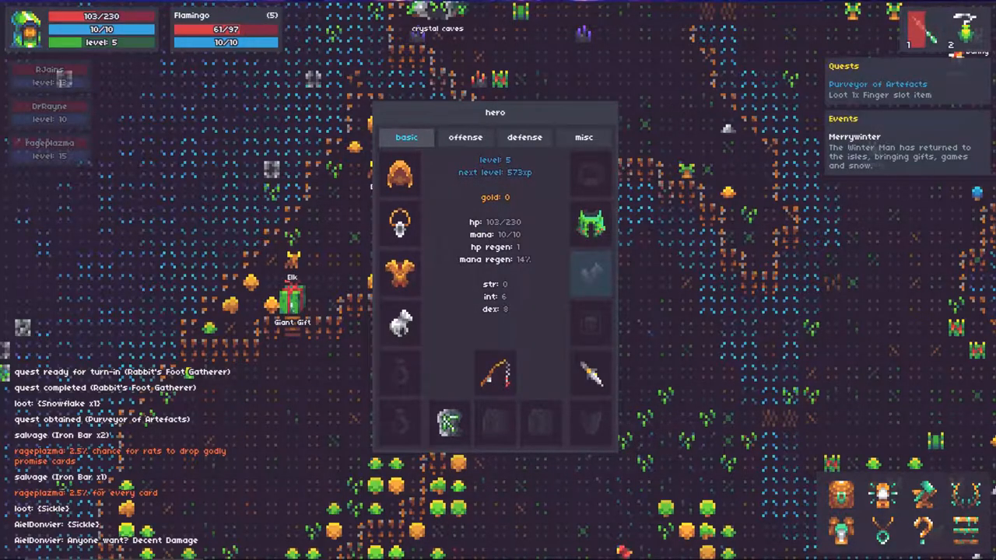
mouse_move(592, 374)
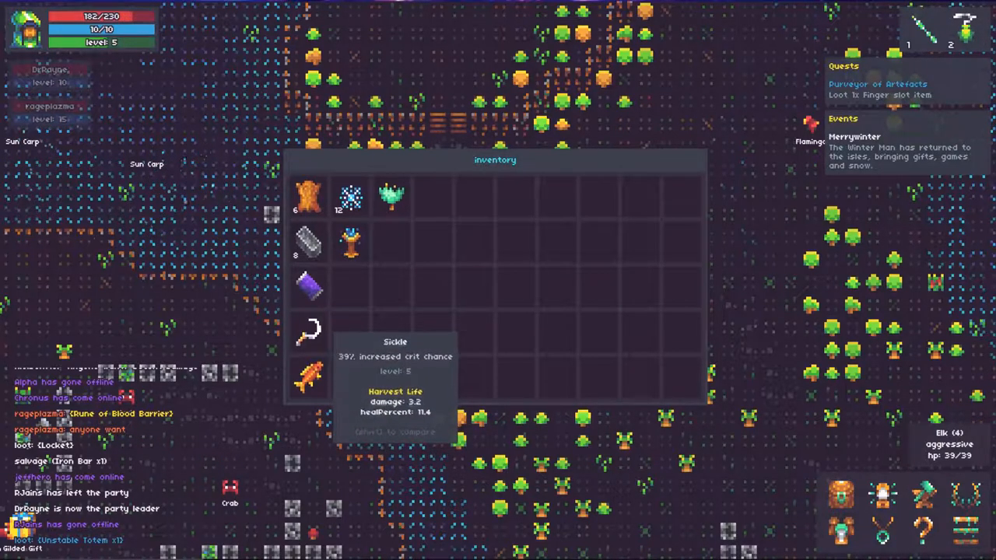
mouse_move(350, 245)
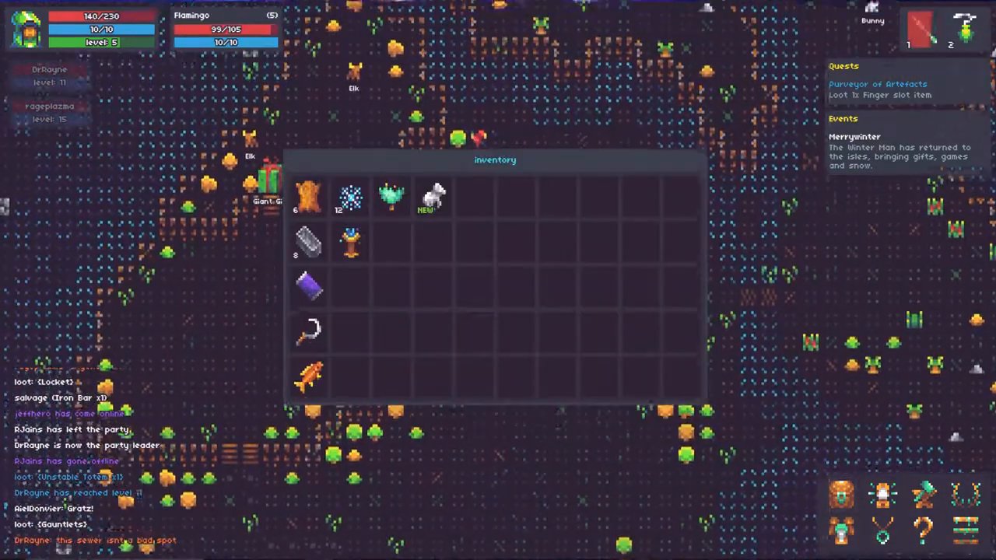
Salvage the NEW Gauntlets into two iron bars.
right_click(430, 196)
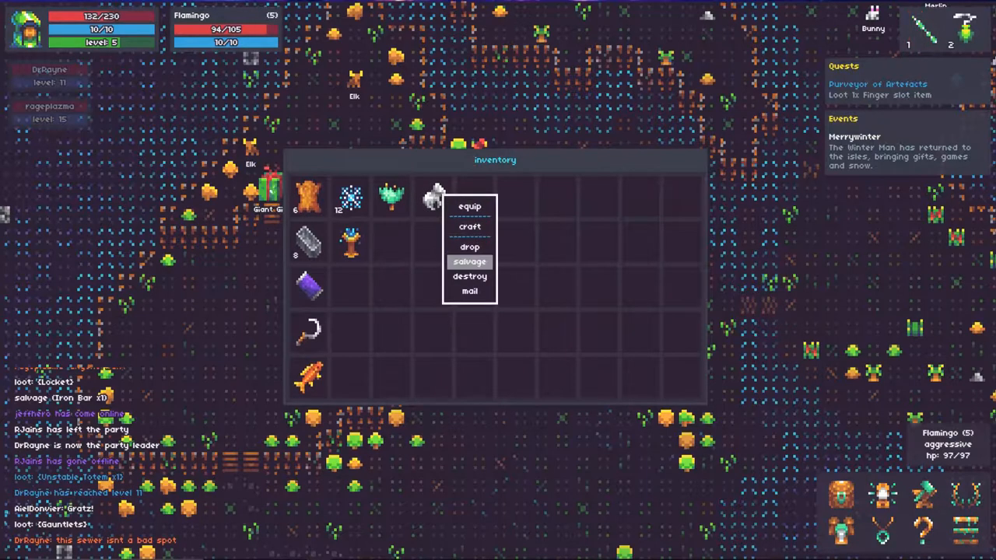
click(469, 261)
text(Not on this character. LEvel 14)
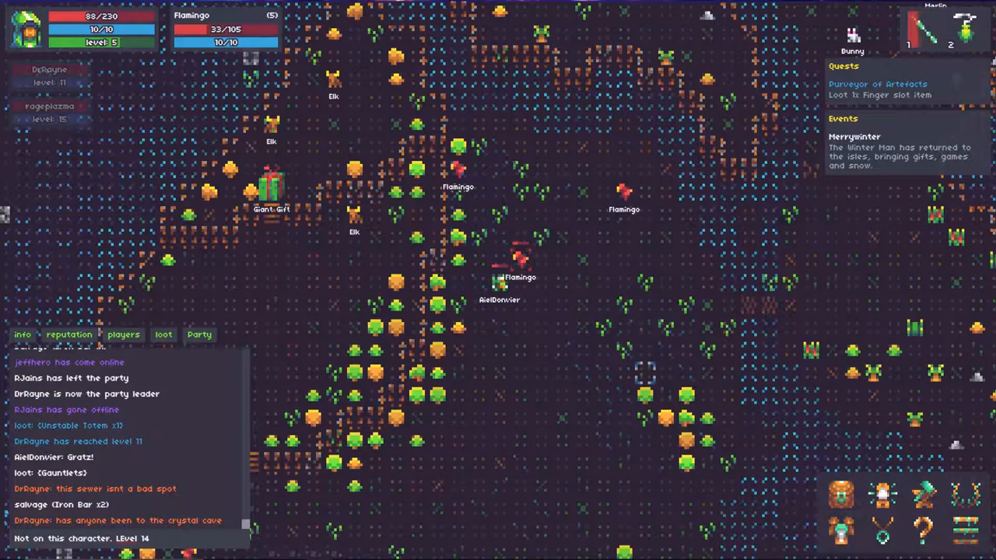
Reply in chat: mention snails, Yala at the cave's end opposite Radulous, level 5.
text(snails)
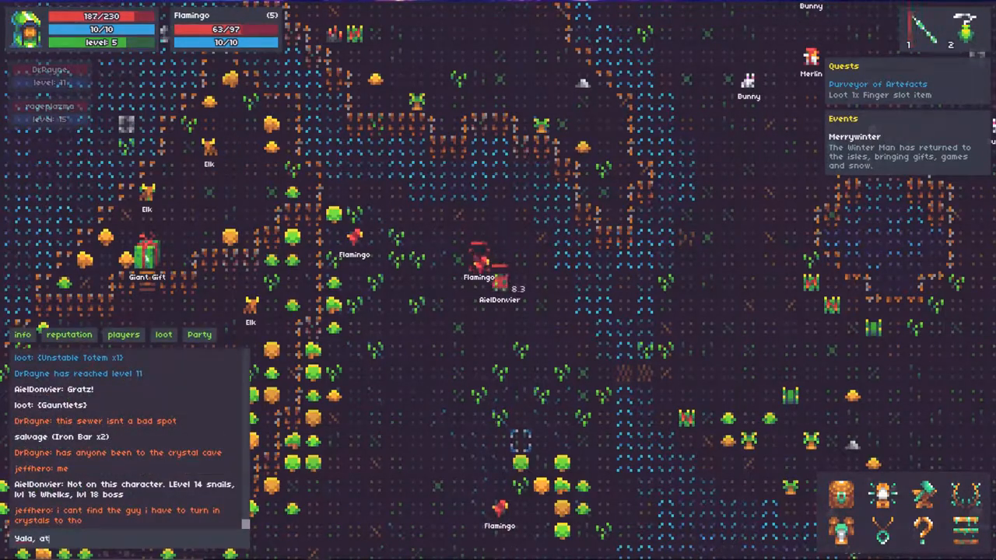
text(the end of the c)
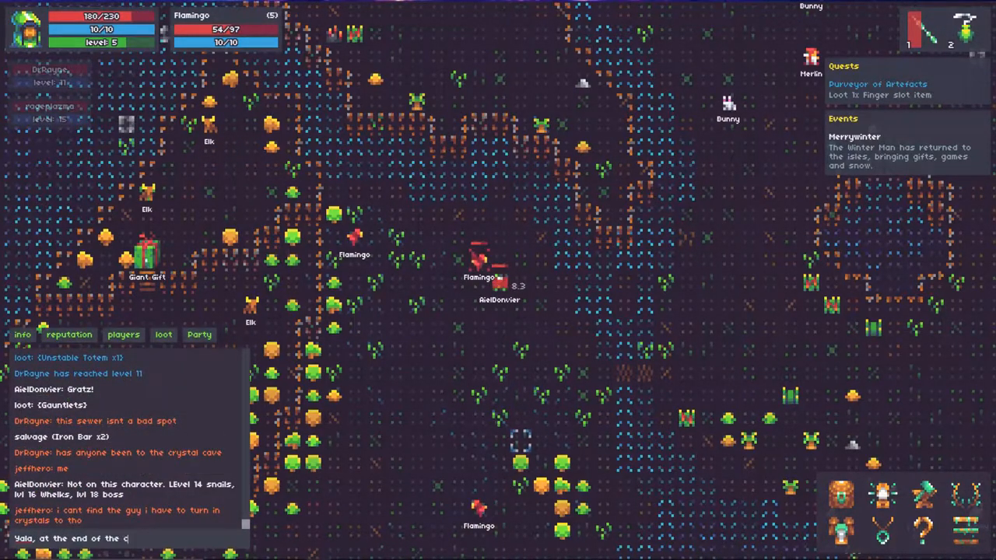
text(ave, op)
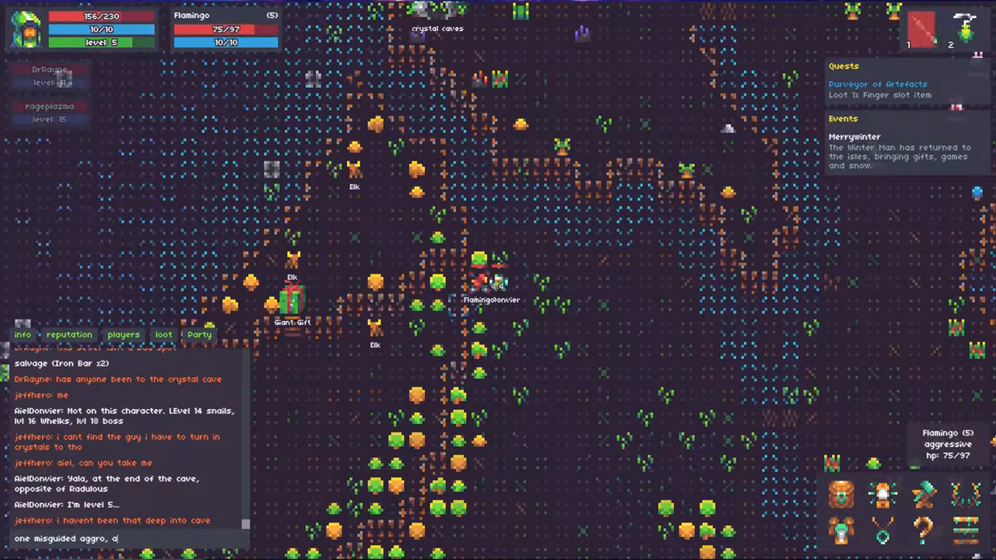
text(and I'm at the)
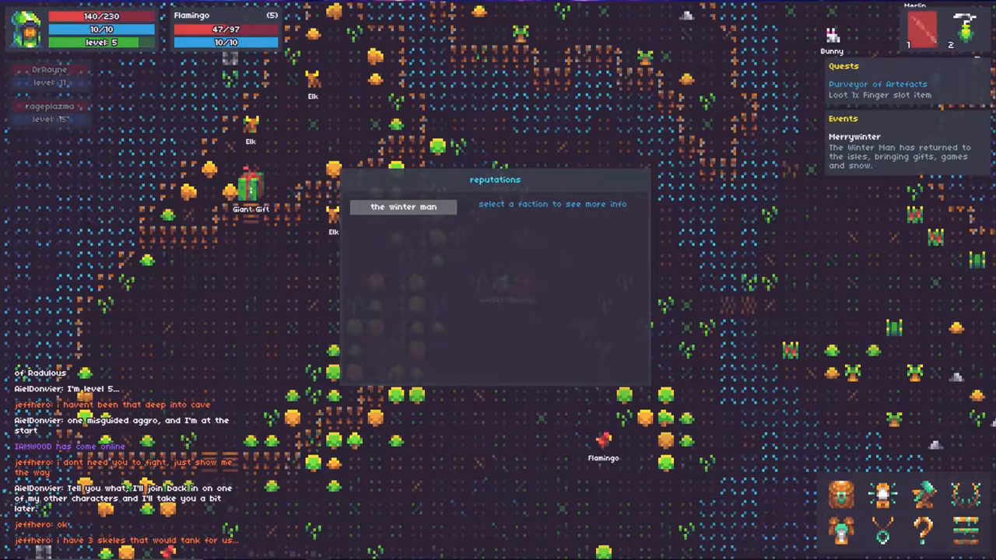
View the Reputation list showing The Winter Man faction.
click(403, 207)
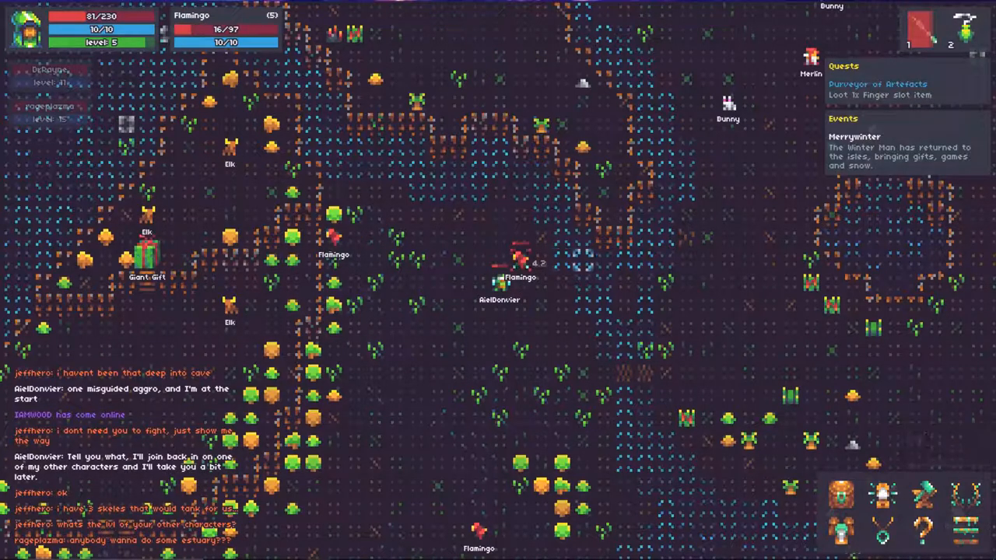
Attack the adjacent flamingo until it dies and loot its level 5 Robe.
click(501, 281)
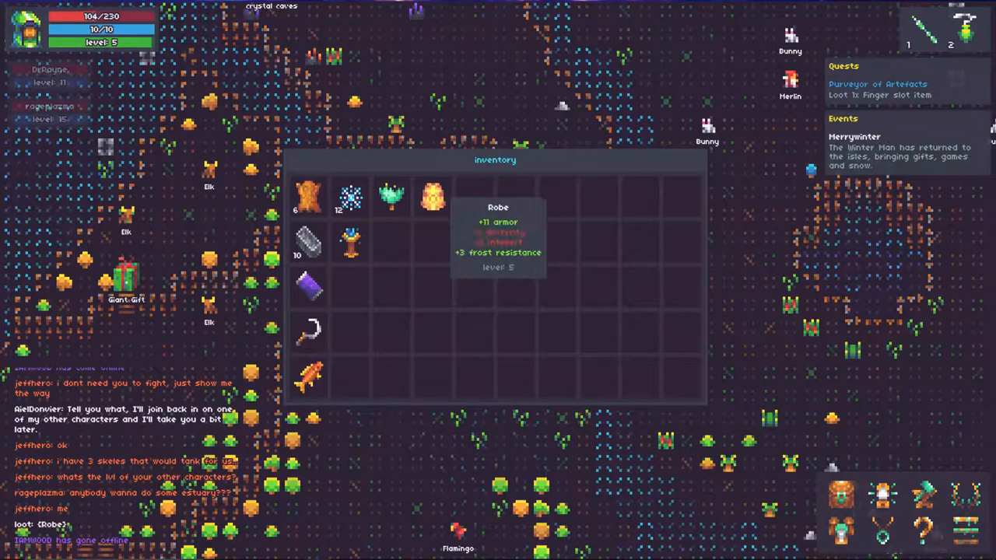
Salvage the Robe into two cloth scraps.
right_click(433, 197)
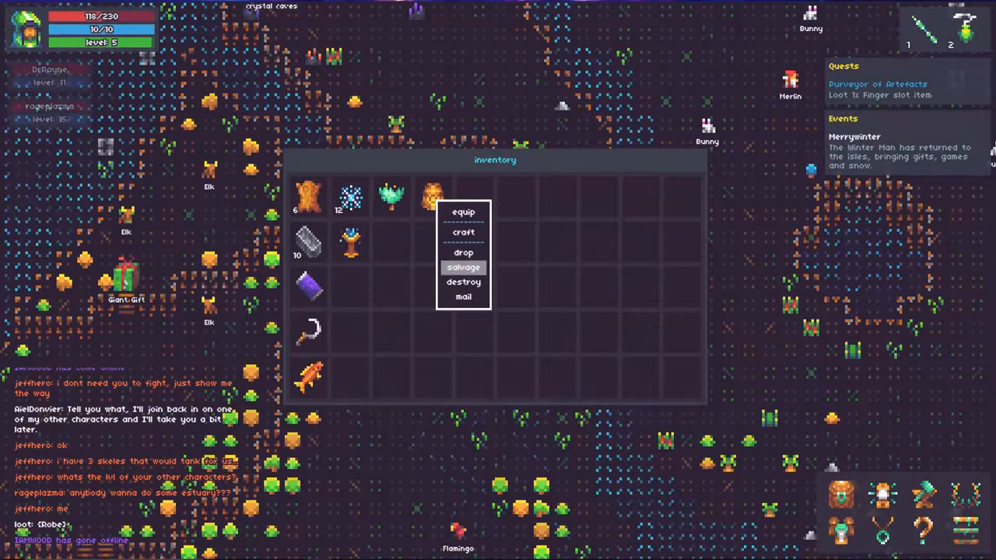
click(462, 267)
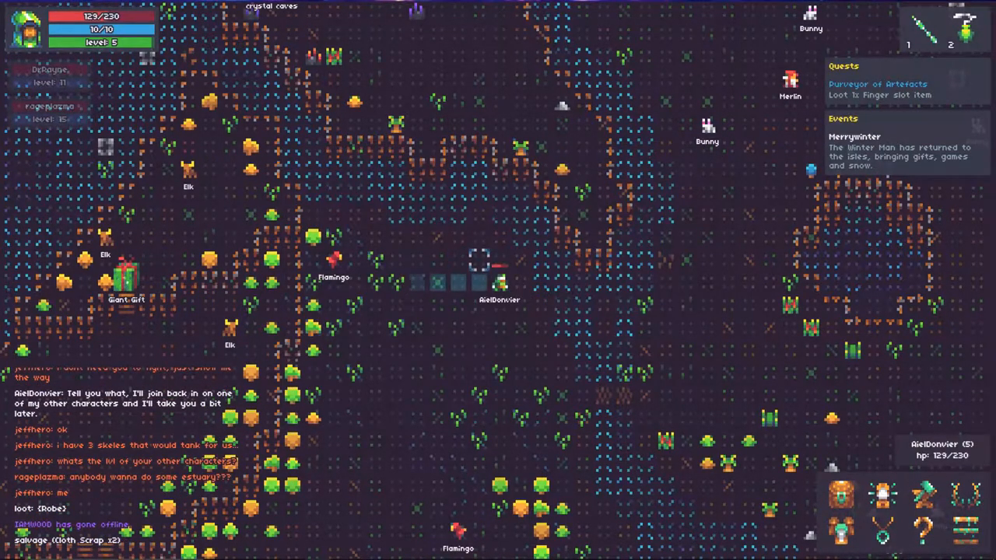